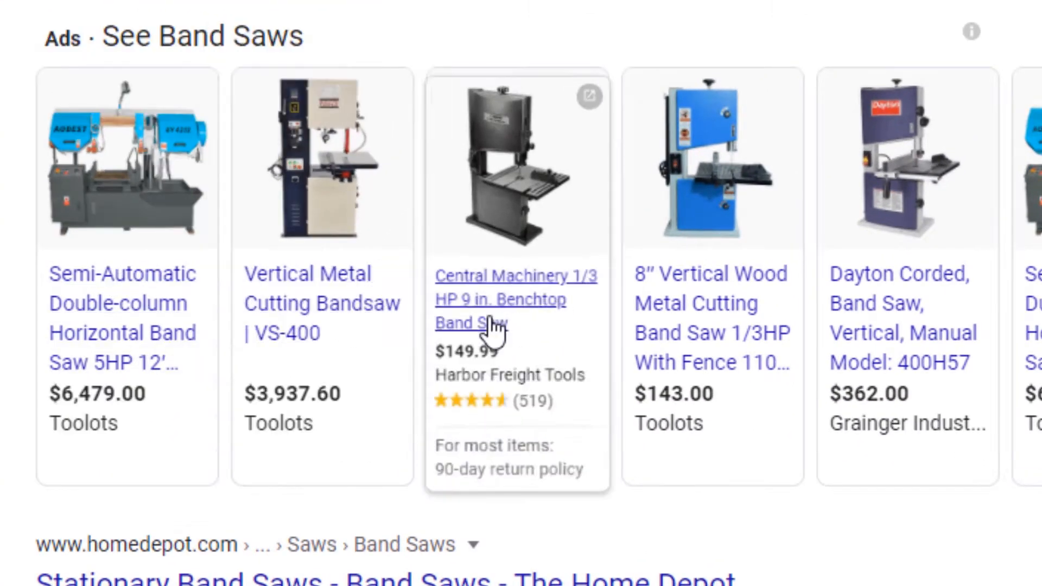
{"action": "mouse_move", "coordinate": [727, 358]}
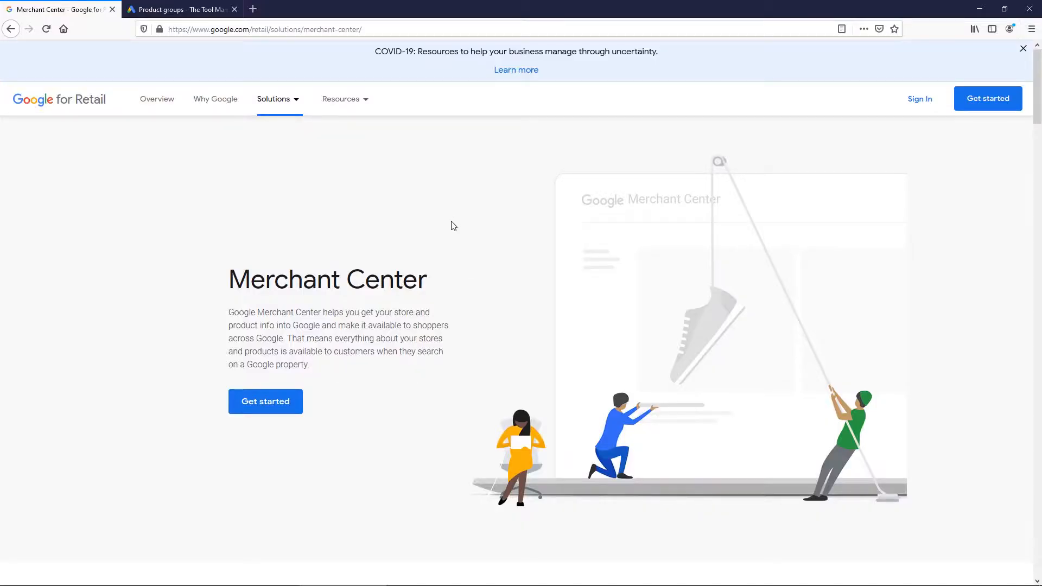
{"action": "mouse_move", "coordinate": [401, 226]}
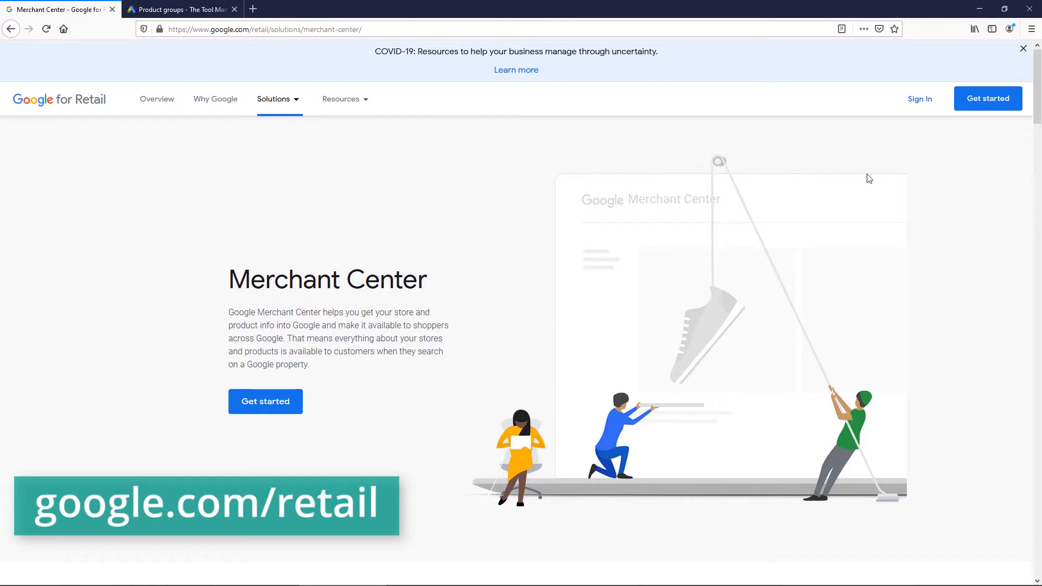
Sign in to Merchant Center from the Google for Retail sign-in menu
{"action": "left_click", "coordinate": [920, 98]}
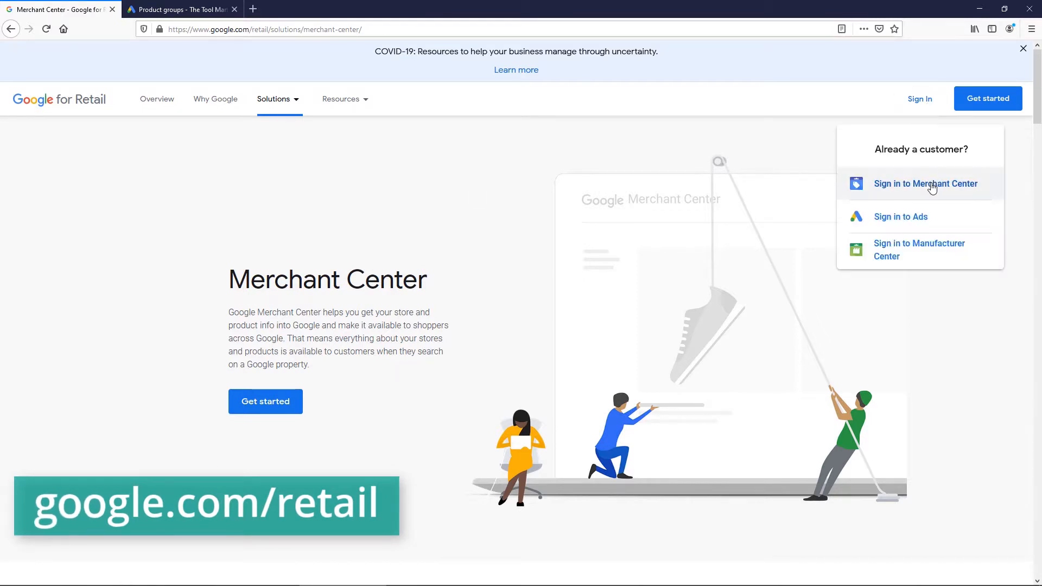
{"action": "left_click", "coordinate": [924, 184]}
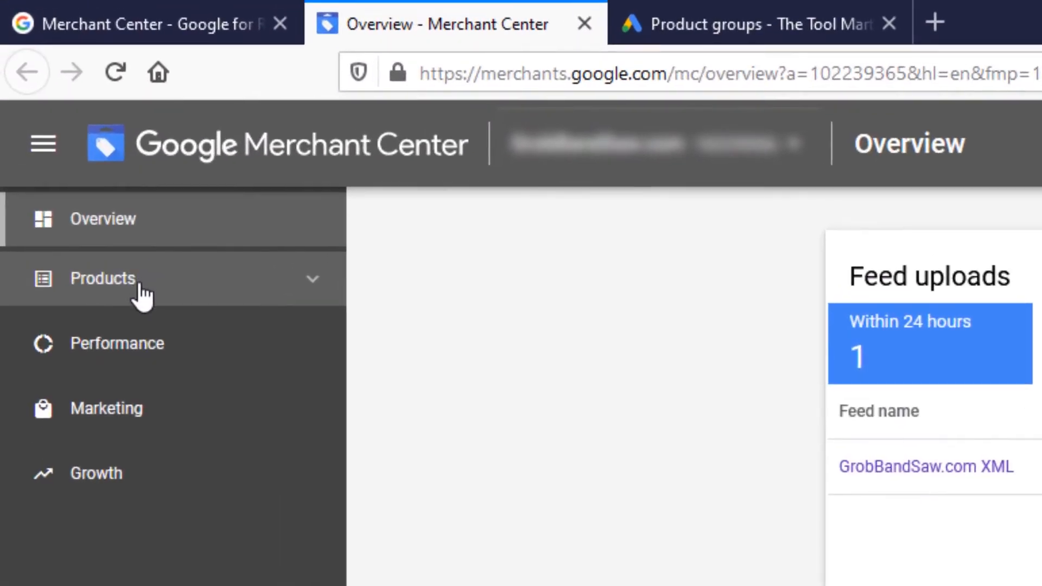
Review the product diagnostics overview and go to the list of product feeds
{"action": "left_click", "coordinate": [102, 277]}
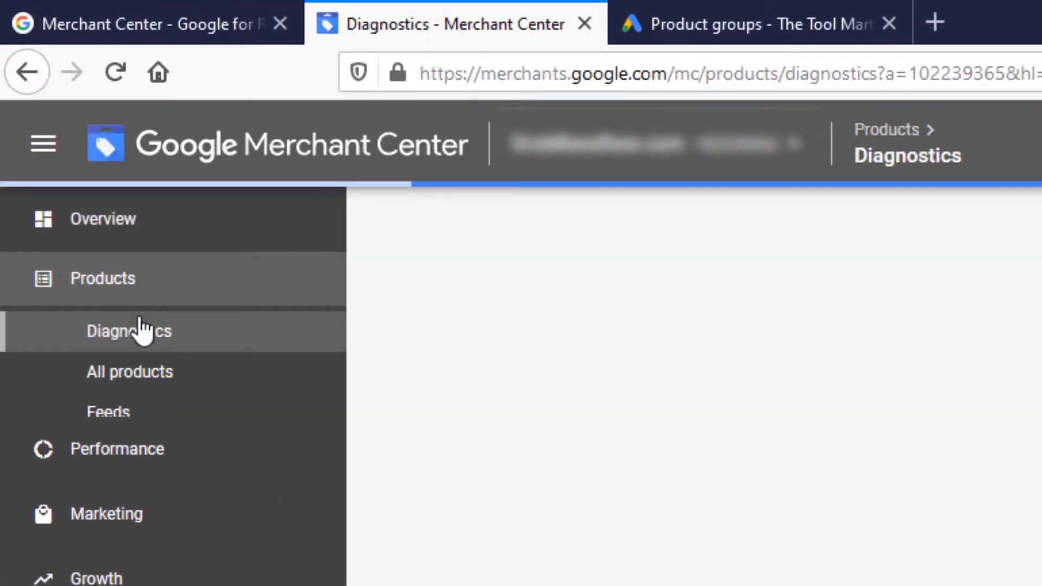
{"action": "left_click", "coordinate": [129, 331]}
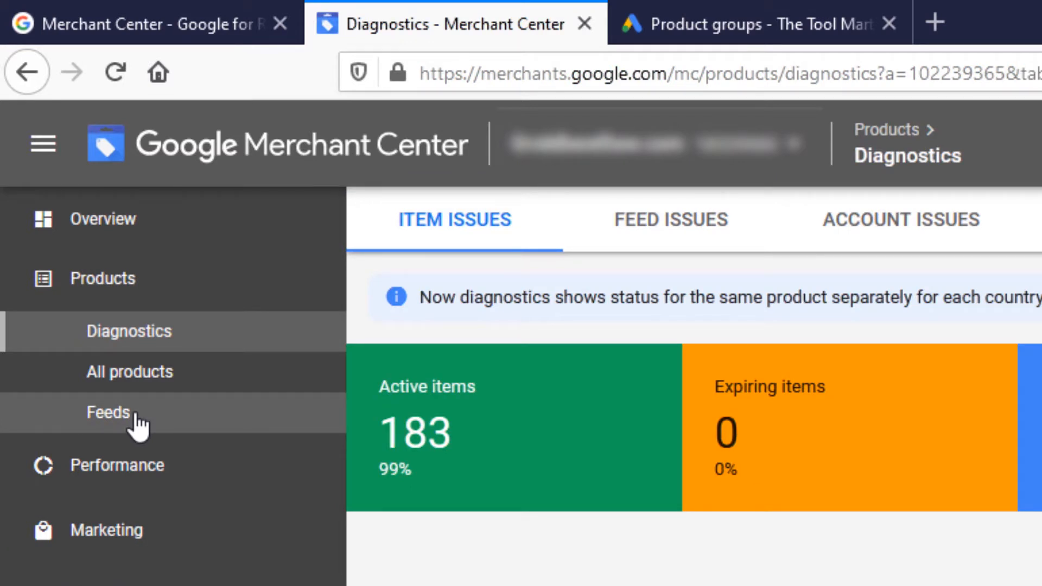
{"action": "left_click", "coordinate": [109, 412]}
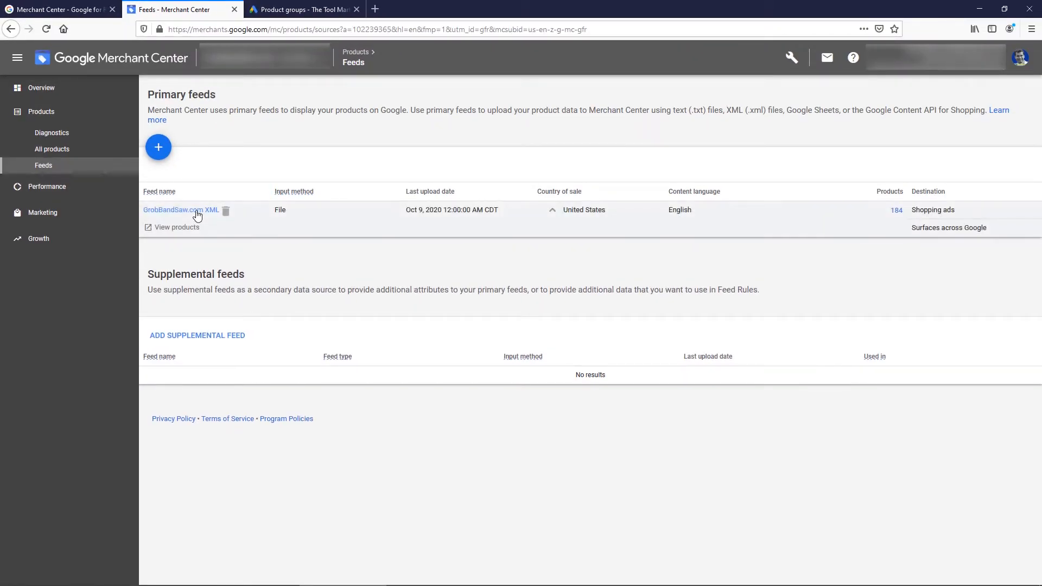
Review the GrobBandSaw.com XML feed details and all 184 products, ending on the feeds list
{"action": "left_click", "coordinate": [174, 210]}
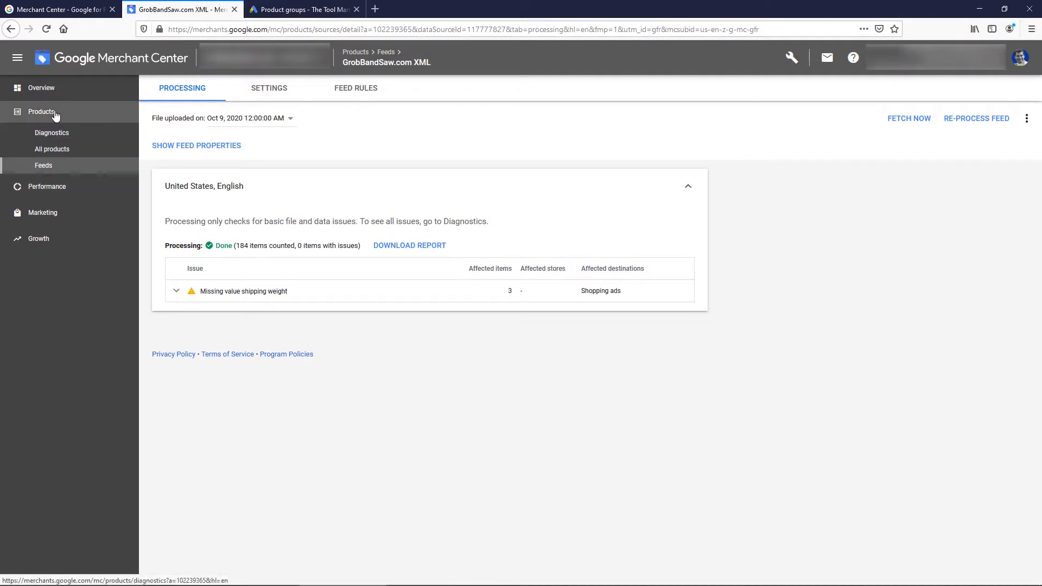
{"action": "left_click", "coordinate": [51, 149]}
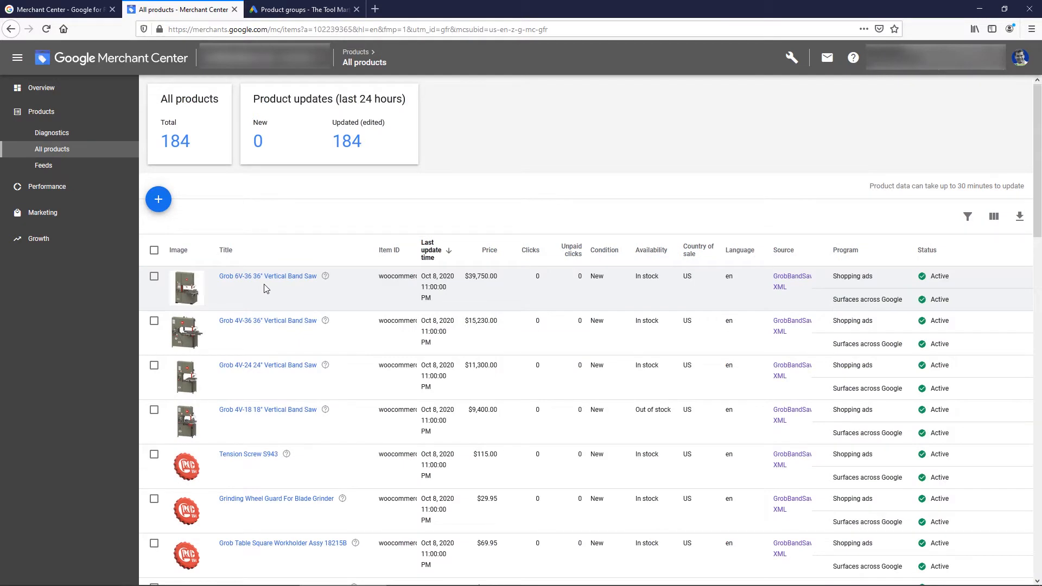
{"action": "mouse_move", "coordinate": [200, 415]}
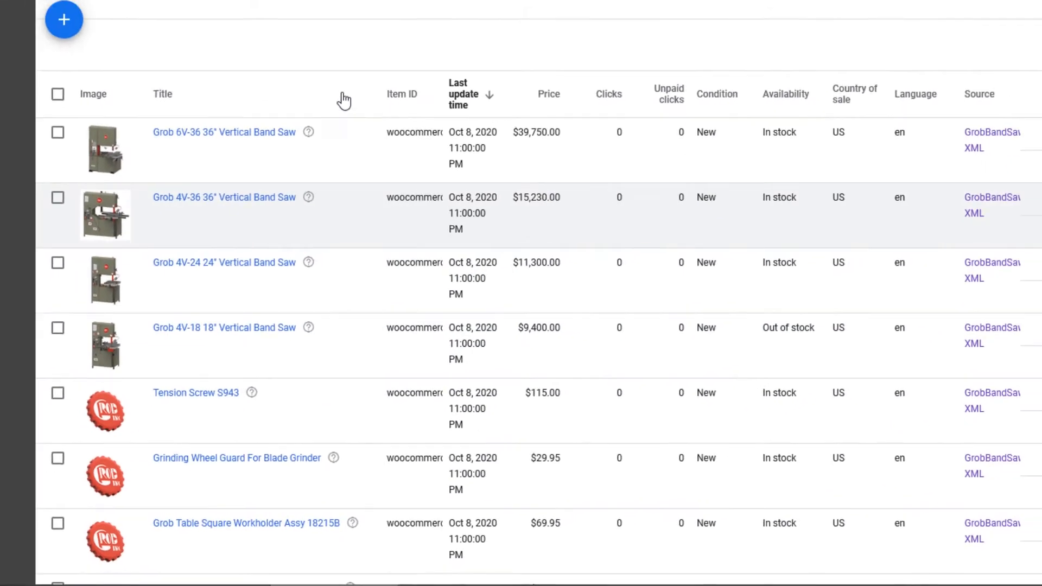
{"action": "left_click", "coordinate": [42, 165]}
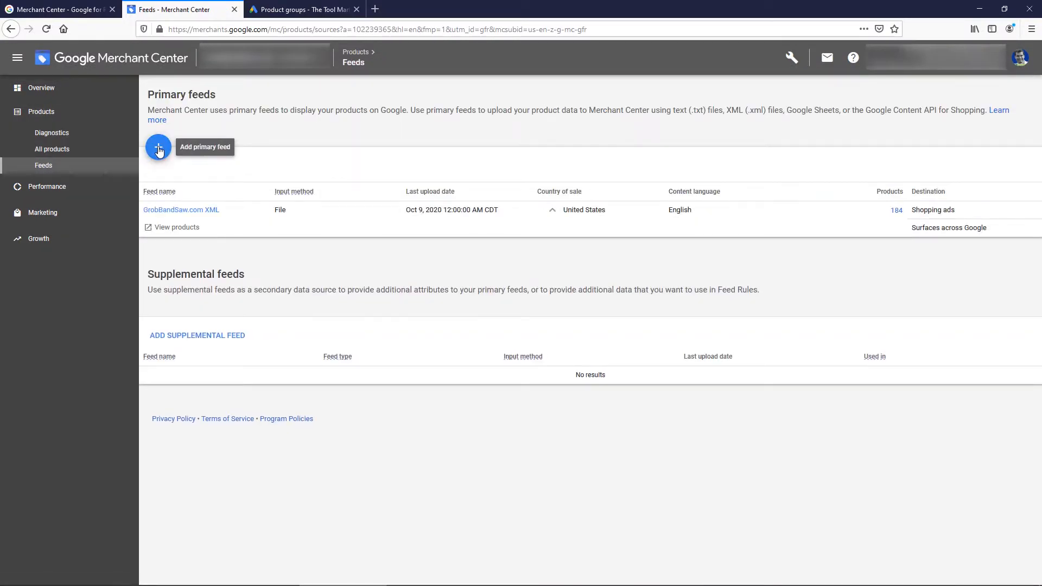
{"action": "left_click", "coordinate": [158, 148]}
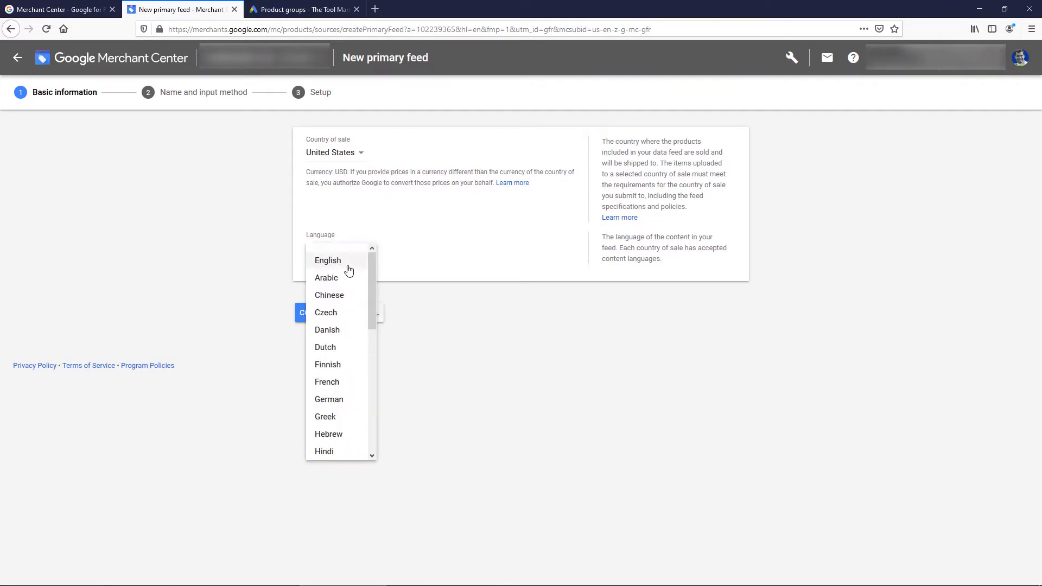
{"action": "left_click", "coordinate": [328, 261]}
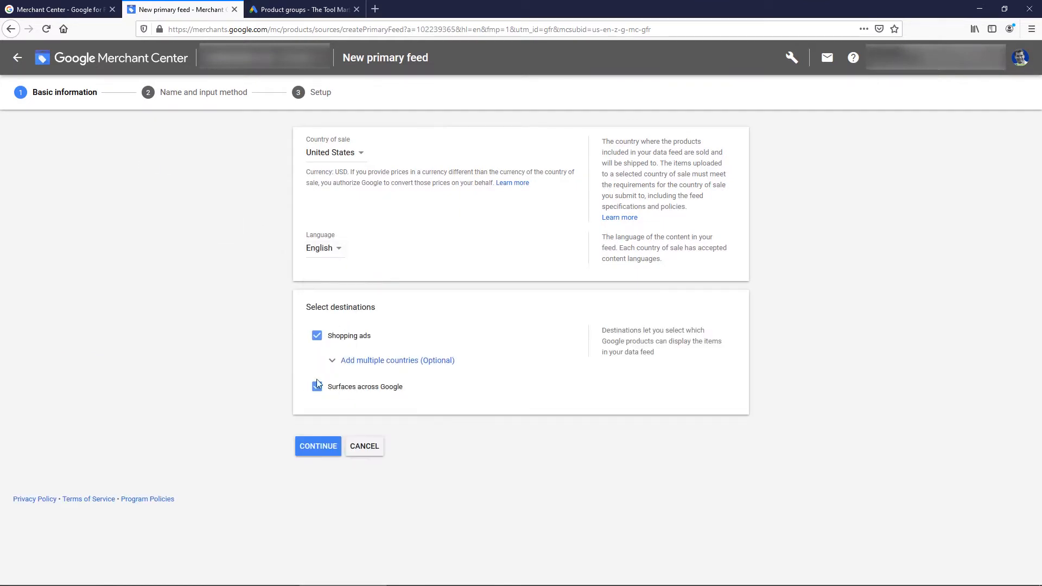
{"action": "left_click", "coordinate": [317, 446]}
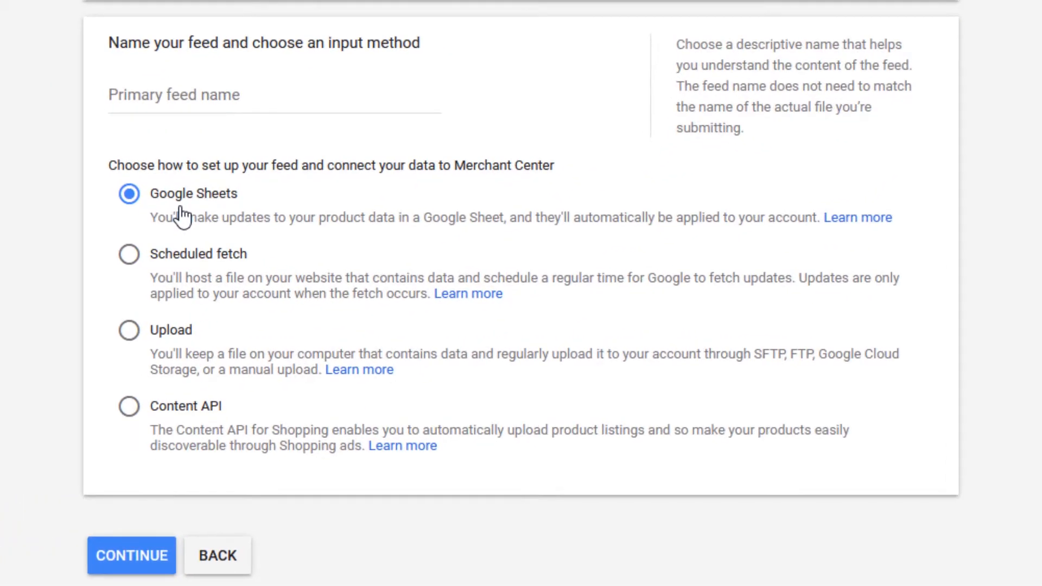
{"action": "mouse_move", "coordinate": [179, 259]}
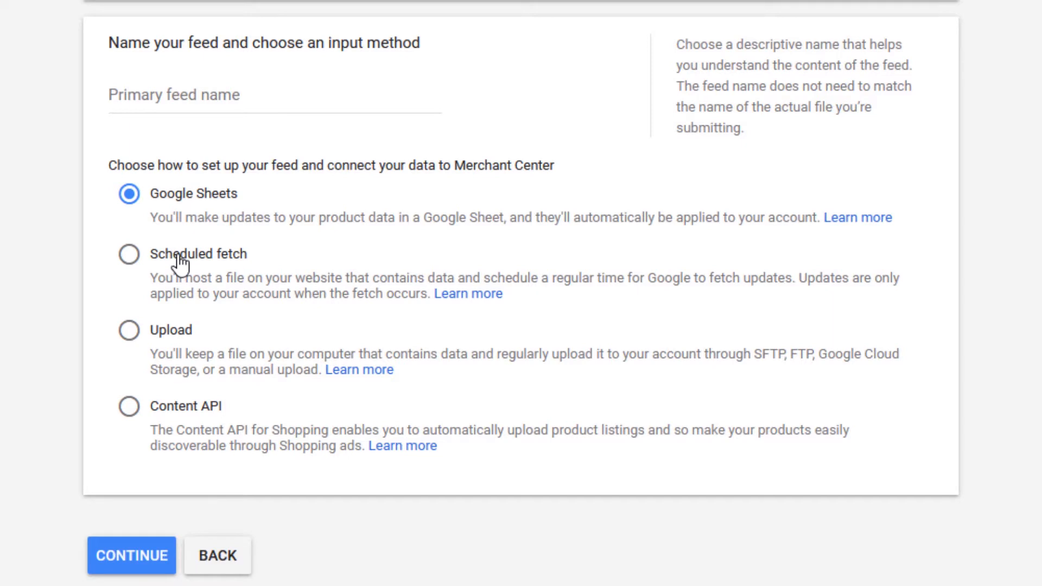
{"action": "mouse_move", "coordinate": [173, 280]}
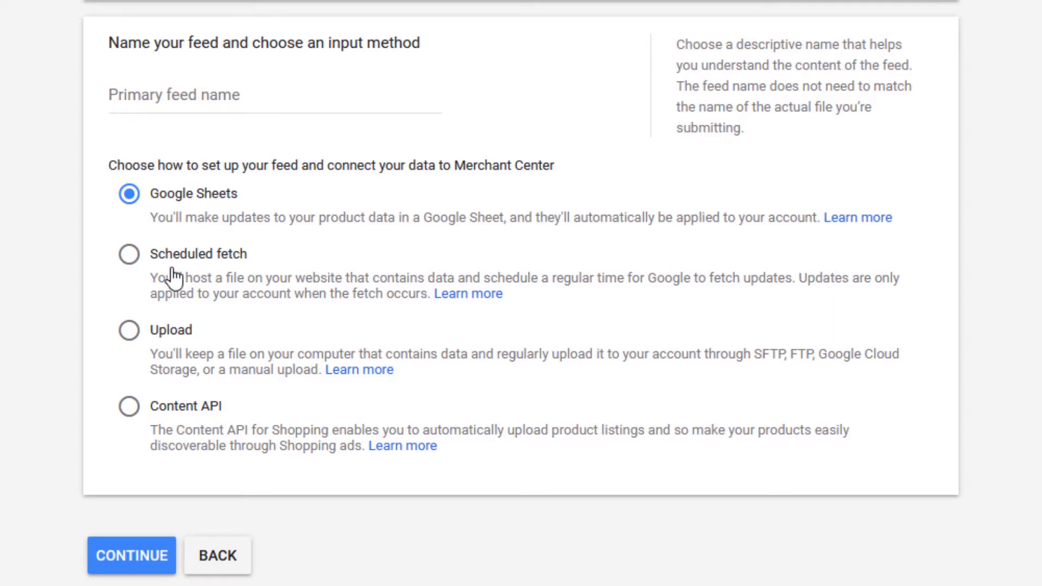
{"action": "mouse_move", "coordinate": [154, 293]}
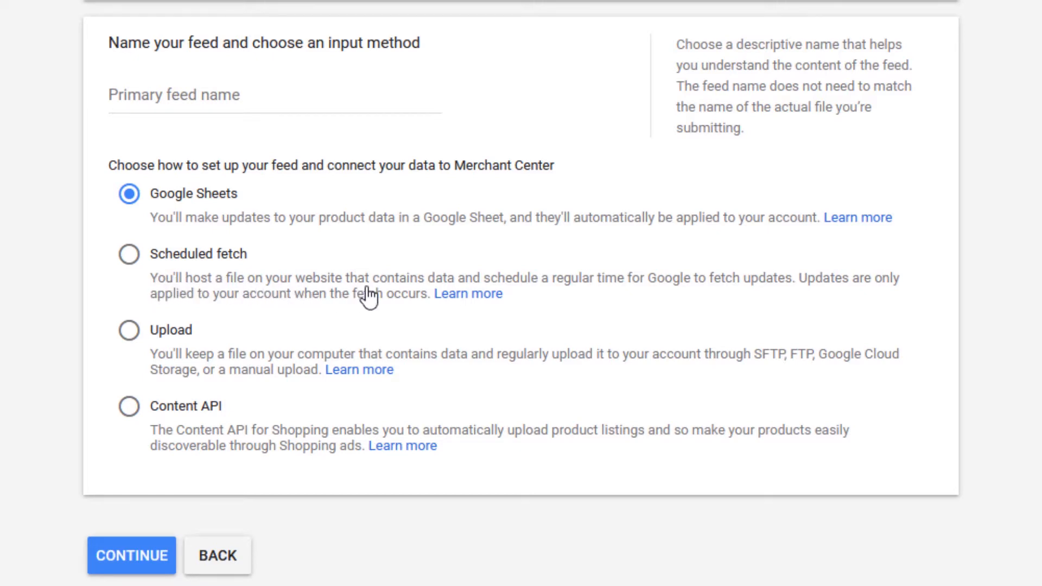
{"action": "mouse_move", "coordinate": [404, 303]}
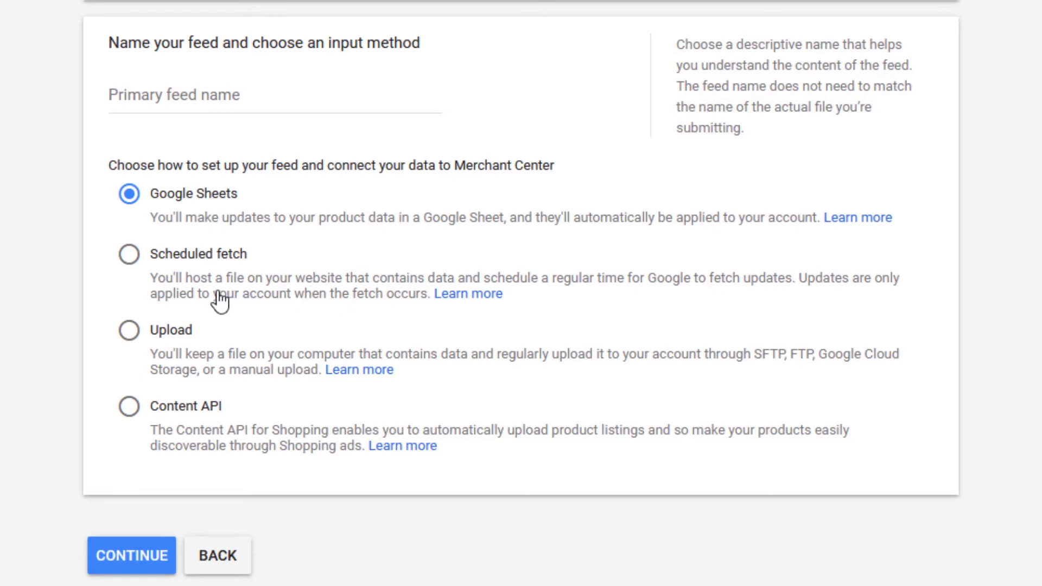
{"action": "mouse_move", "coordinate": [136, 284]}
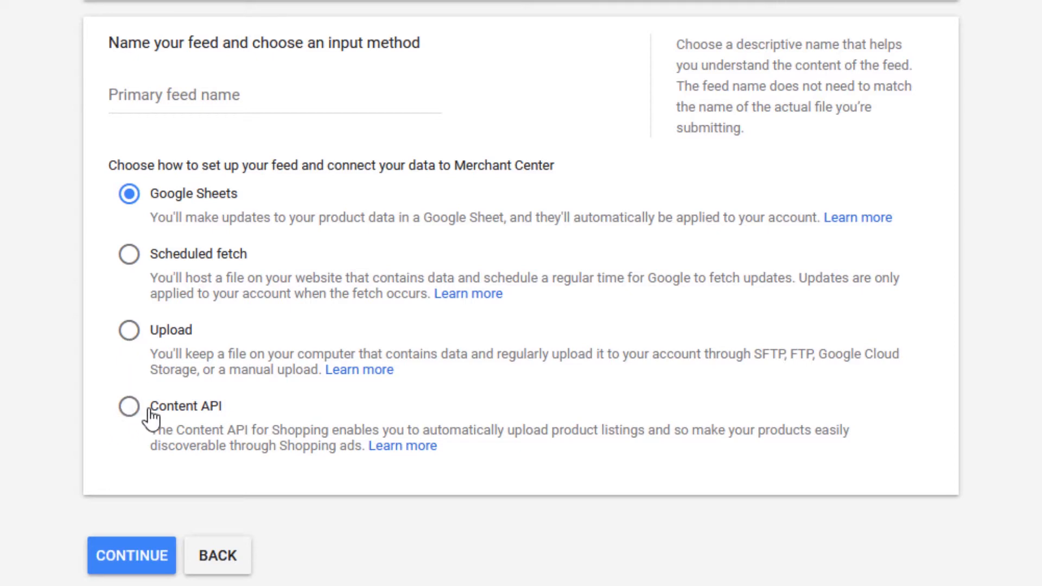
{"action": "mouse_move", "coordinate": [750, 183]}
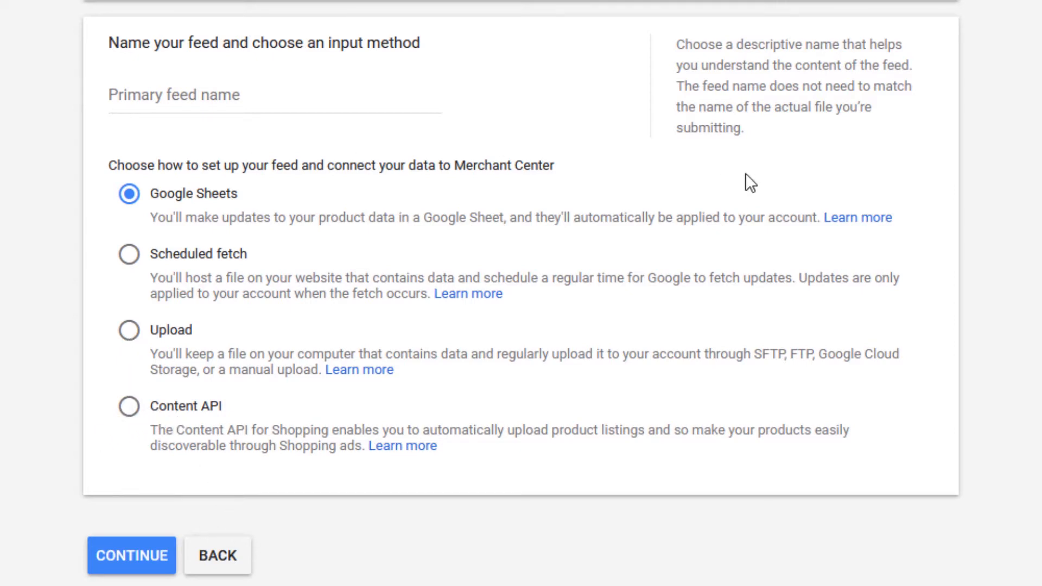
{"action": "left_click", "coordinate": [129, 254]}
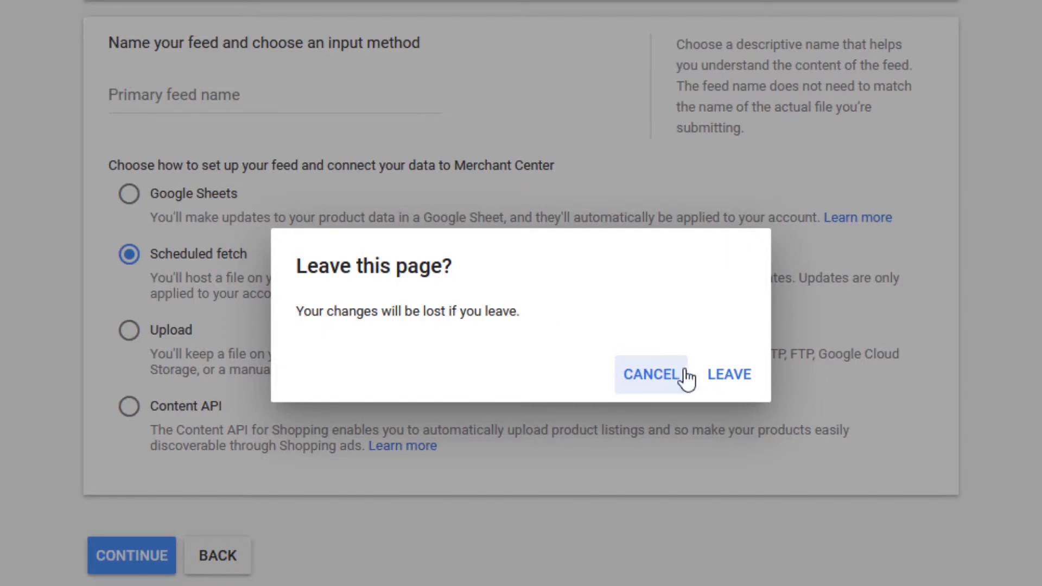
{"action": "left_click", "coordinate": [730, 374]}
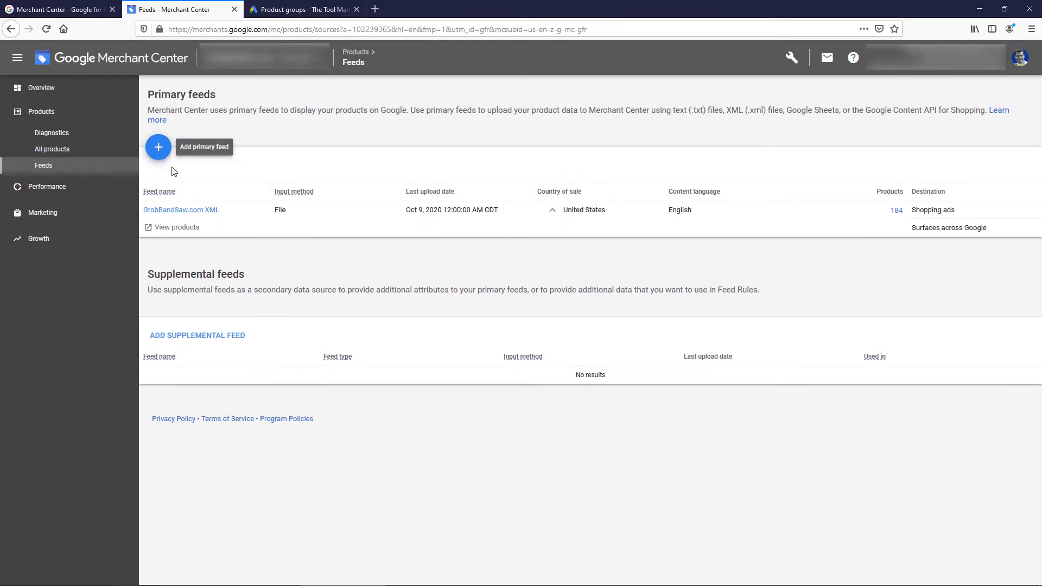
{"action": "mouse_move", "coordinate": [254, 131]}
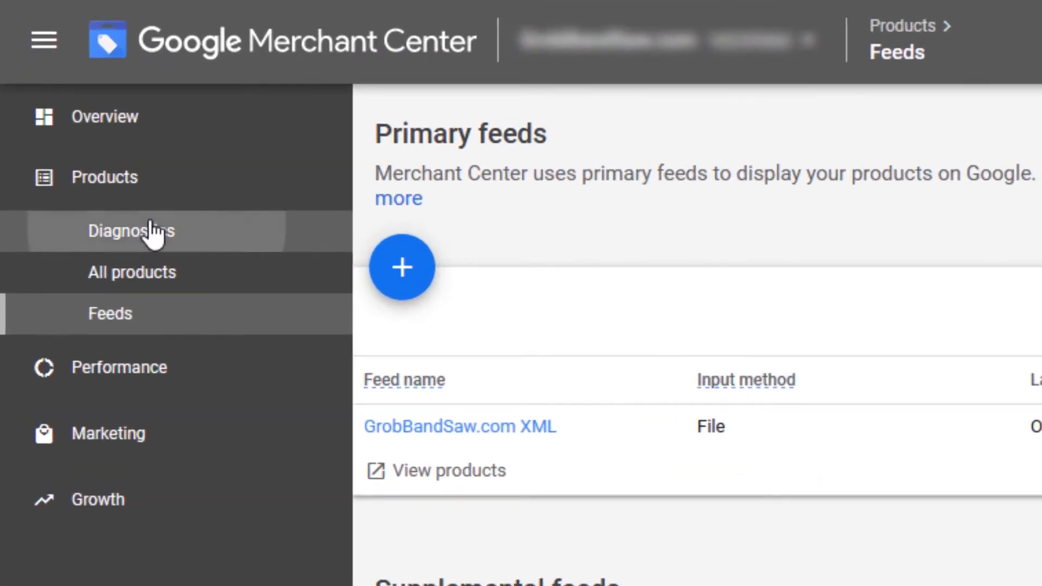
{"action": "left_click", "coordinate": [132, 230]}
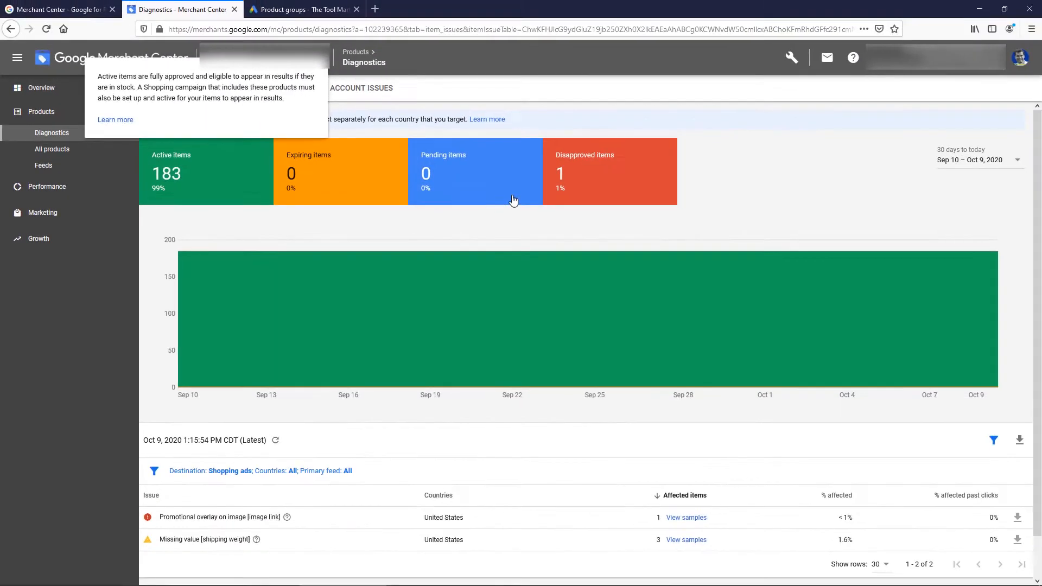
{"action": "mouse_move", "coordinate": [183, 200]}
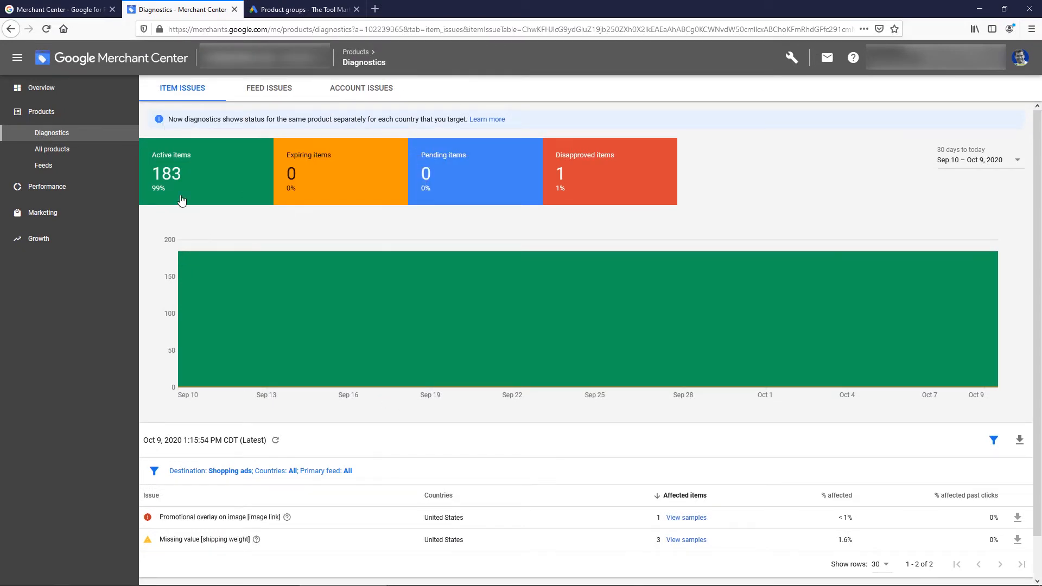
{"action": "mouse_move", "coordinate": [178, 181]}
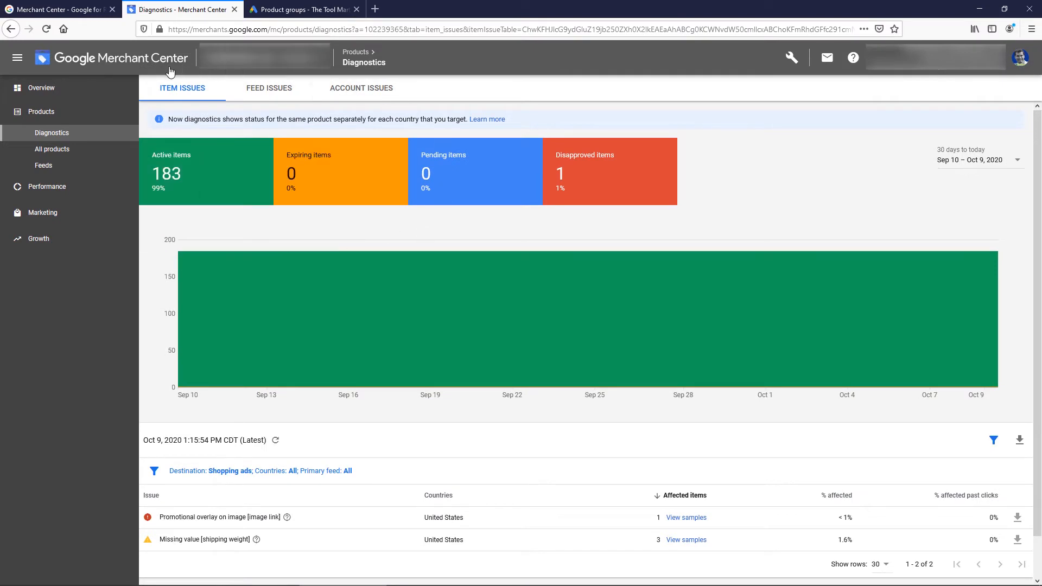
{"action": "mouse_move", "coordinate": [293, 226]}
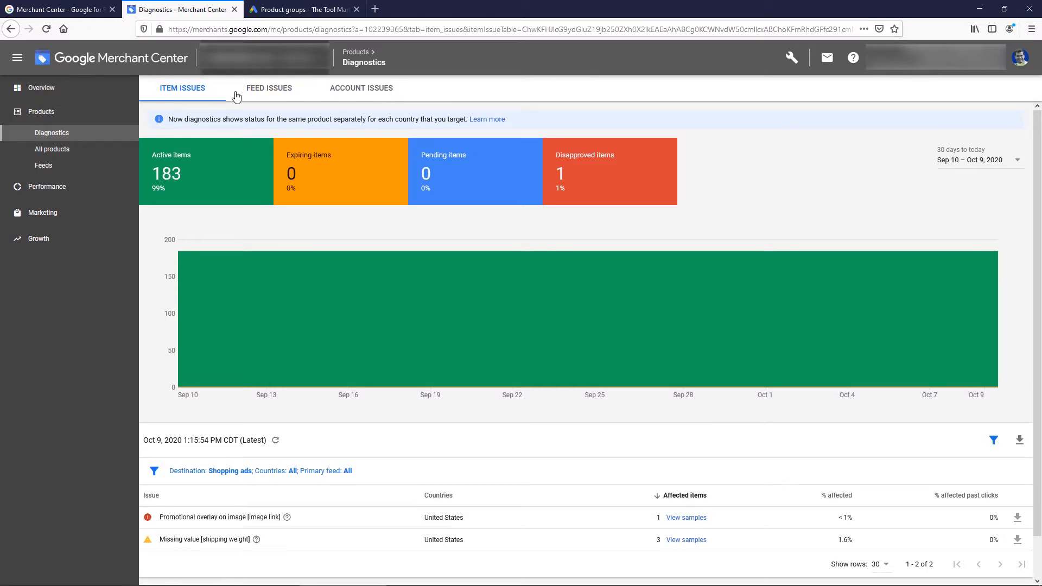
{"action": "mouse_move", "coordinate": [302, 8]}
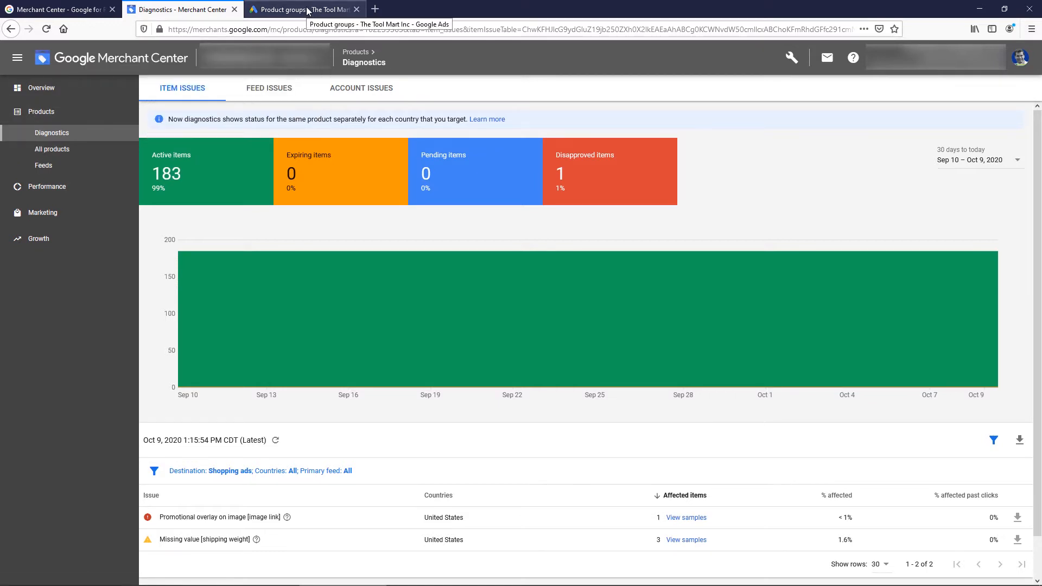
Switch to the Google Ads account and view its linked accounts under Tools & Settings
{"action": "left_click", "coordinate": [306, 10]}
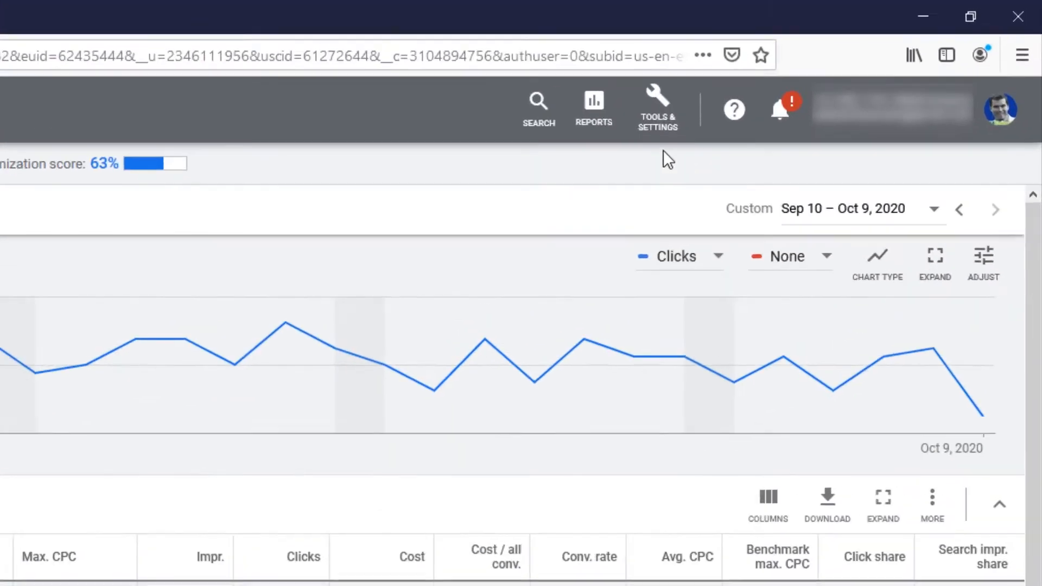
{"action": "left_click", "coordinate": [656, 103]}
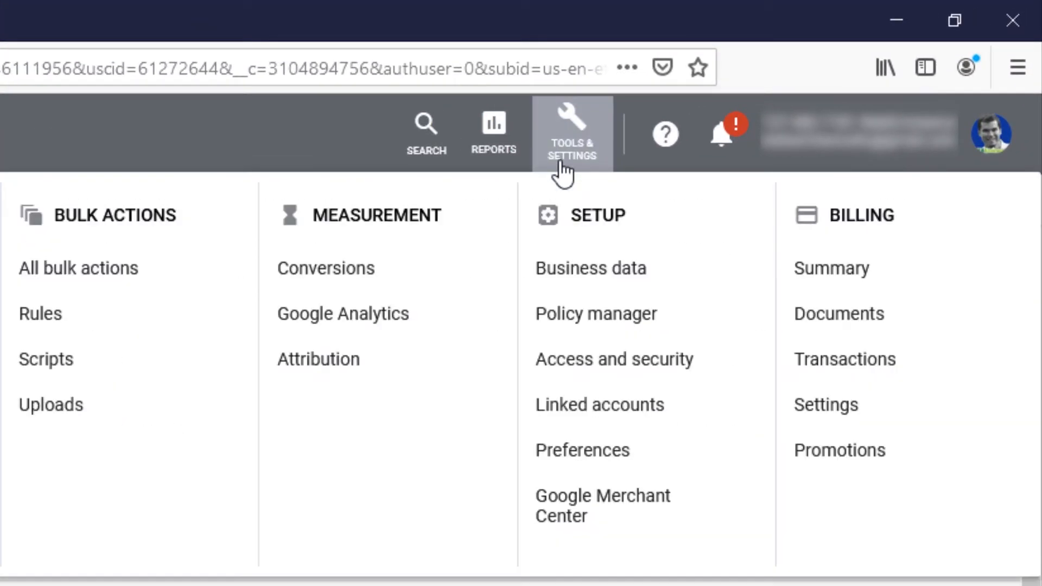
{"action": "mouse_move", "coordinate": [558, 284]}
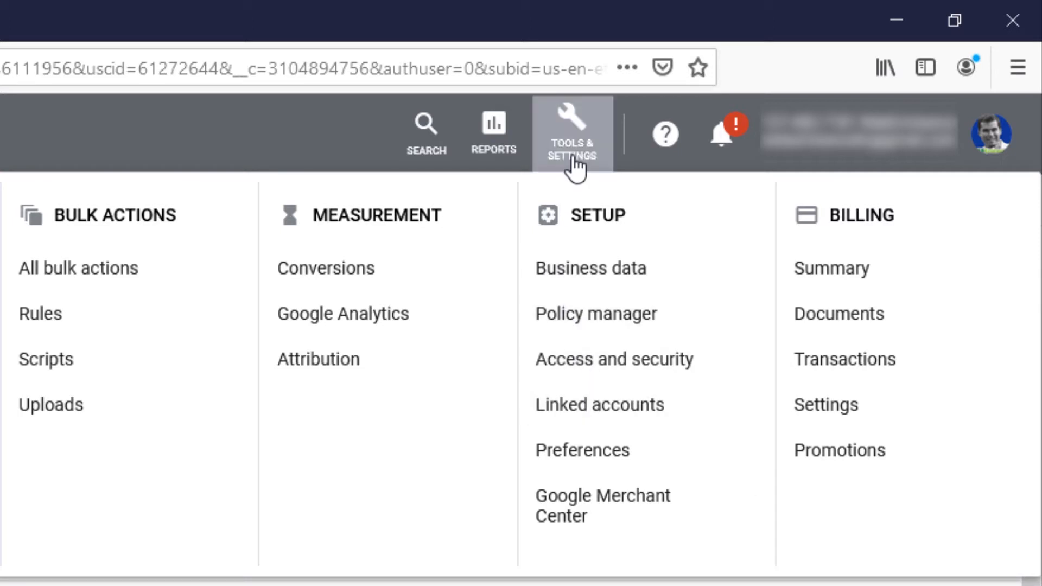
{"action": "mouse_move", "coordinate": [695, 429]}
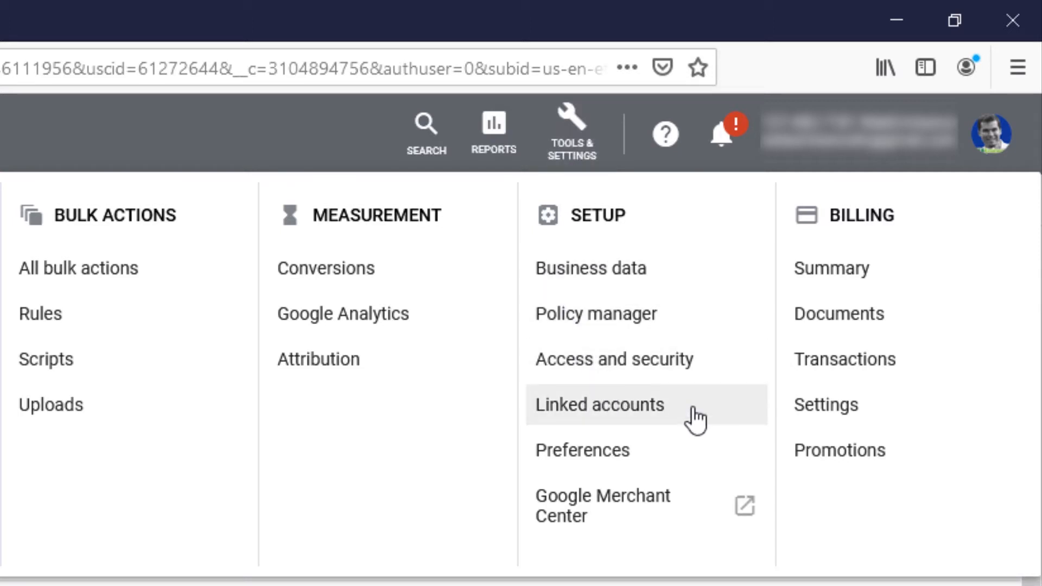
{"action": "left_click", "coordinate": [600, 405]}
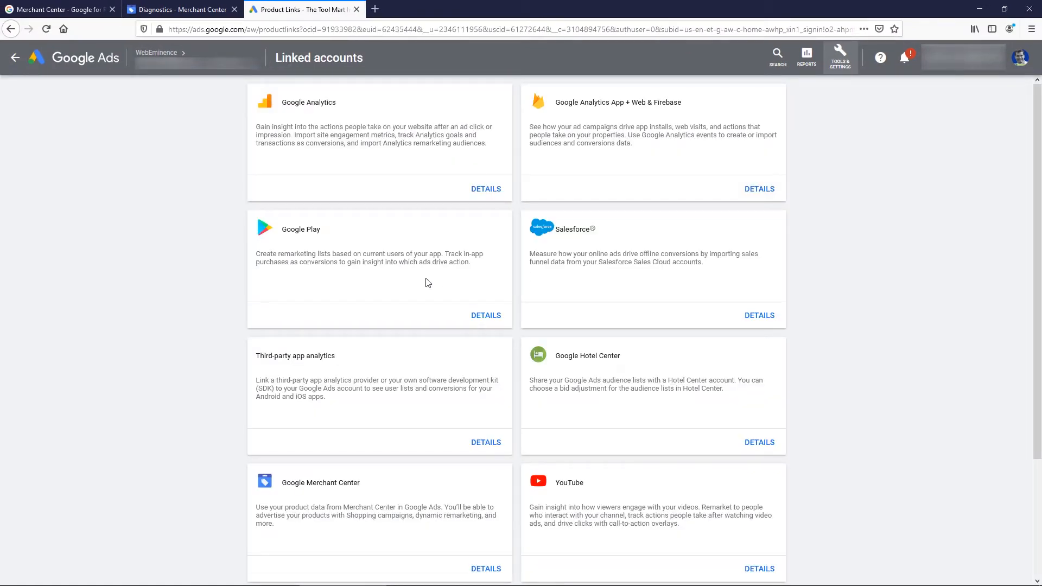
Confirm the GrobBandSaw.com Merchant Center link details and return to the campaigns overview
{"action": "scroll", "scroll_direction": "down", "scroll_amount": 3}
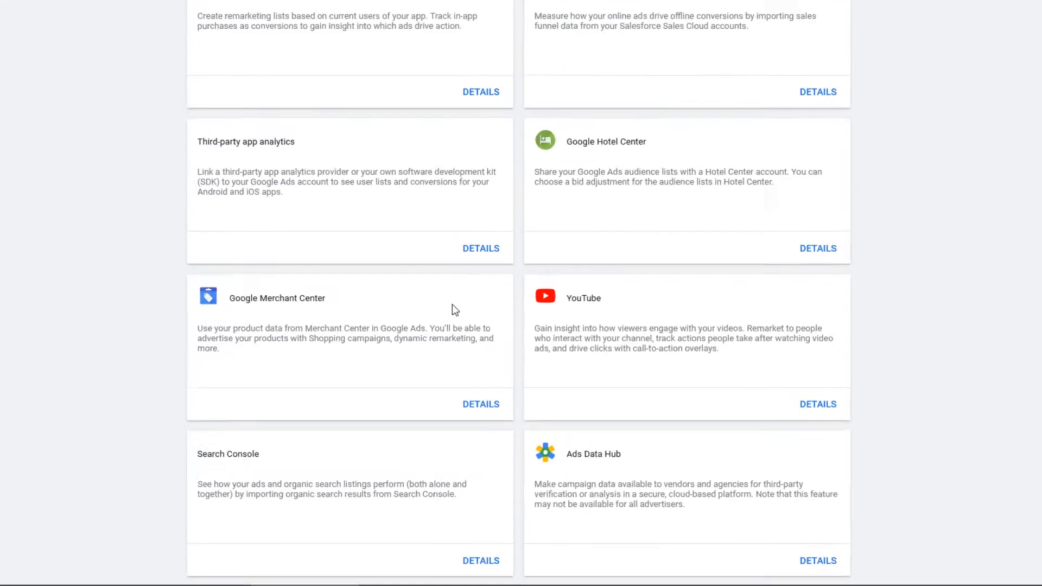
{"action": "left_click", "coordinate": [481, 404]}
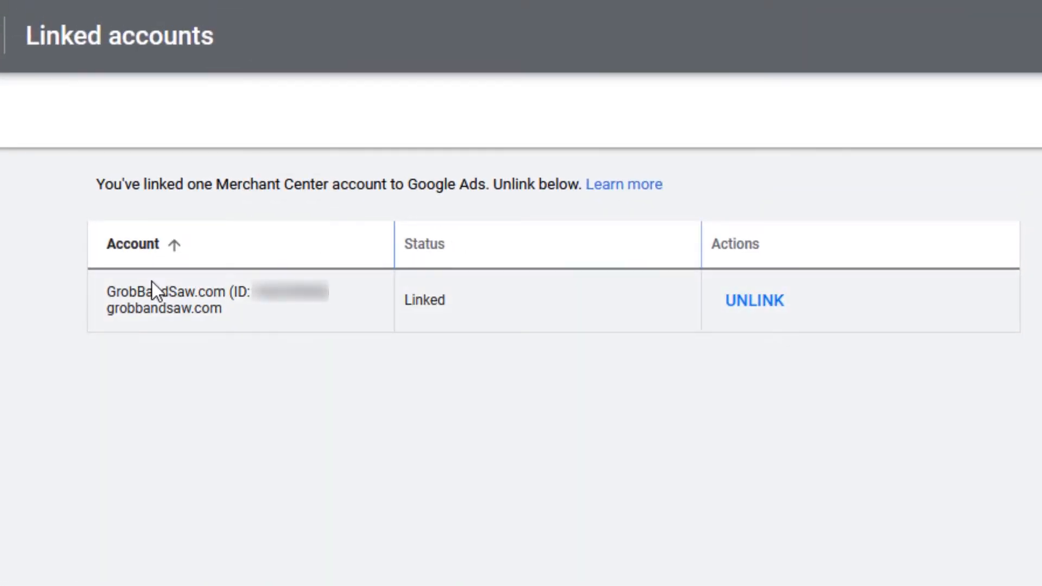
{"action": "mouse_move", "coordinate": [423, 312]}
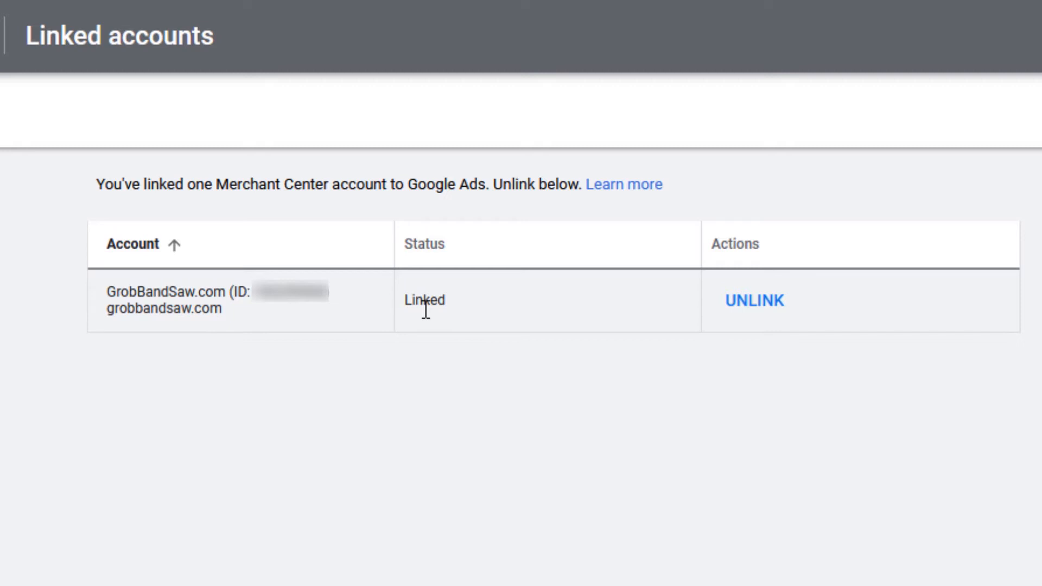
{"action": "mouse_move", "coordinate": [245, 291]}
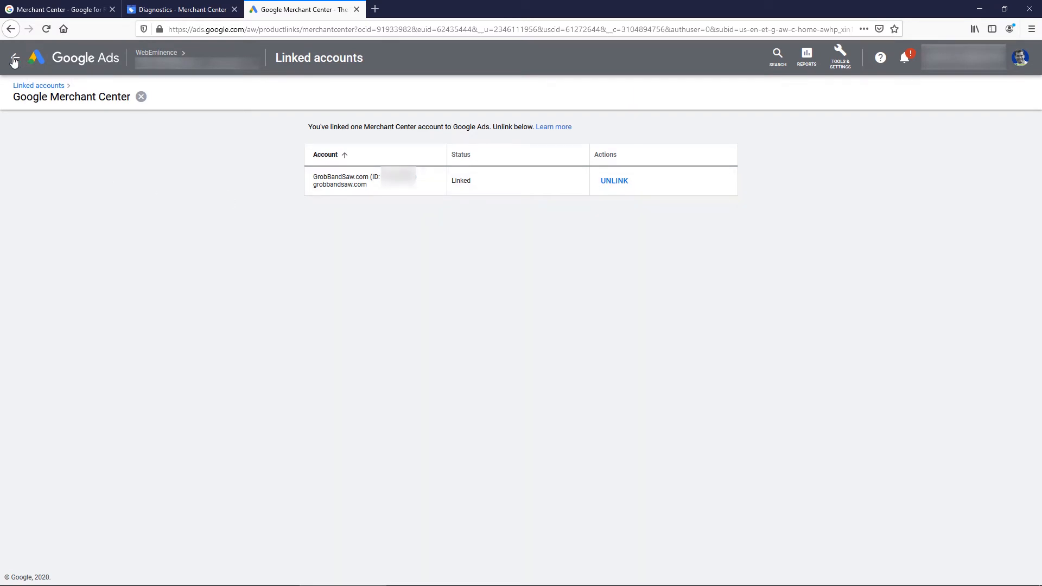
{"action": "left_click", "coordinate": [9, 29]}
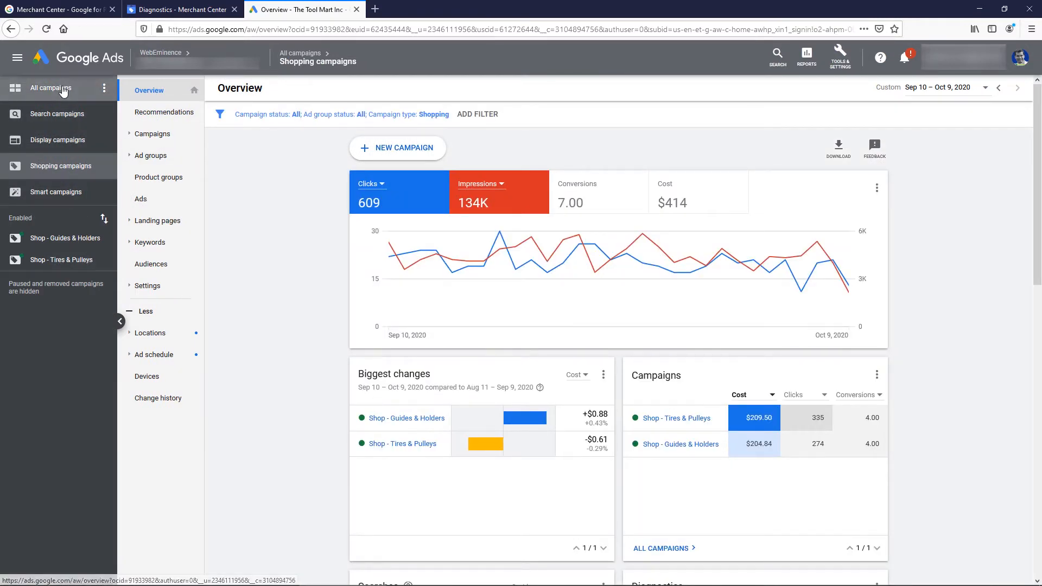
Start creating a brand-new campaign from the All campaigns list
{"action": "left_click", "coordinate": [51, 88]}
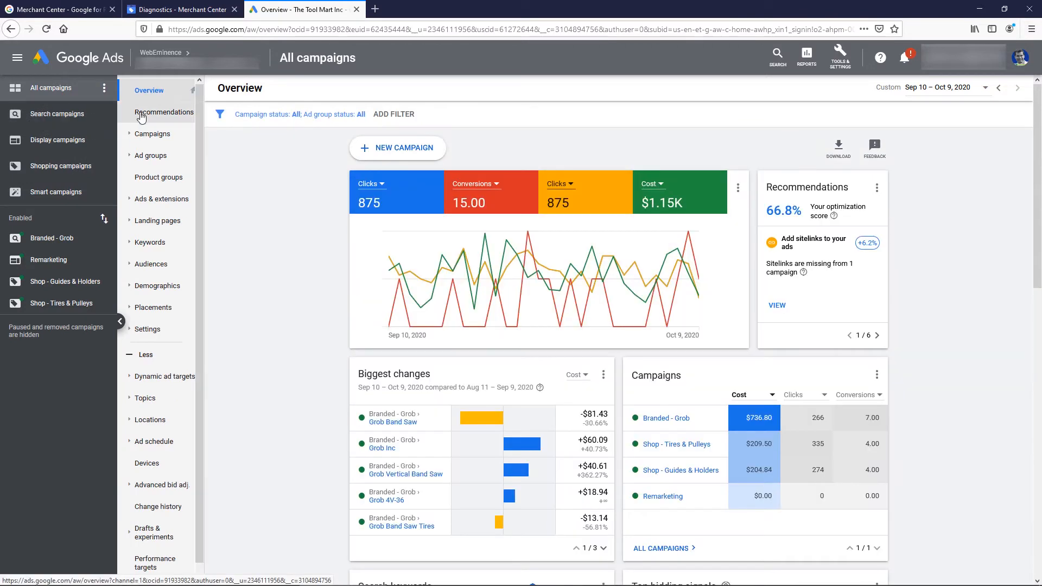
{"action": "left_click", "coordinate": [152, 135]}
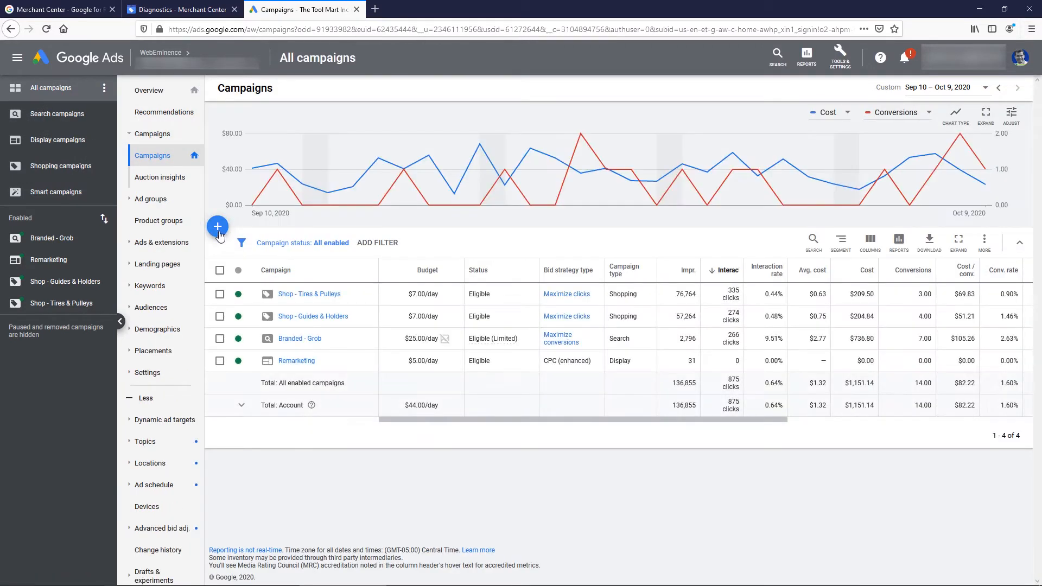
{"action": "left_click", "coordinate": [217, 227]}
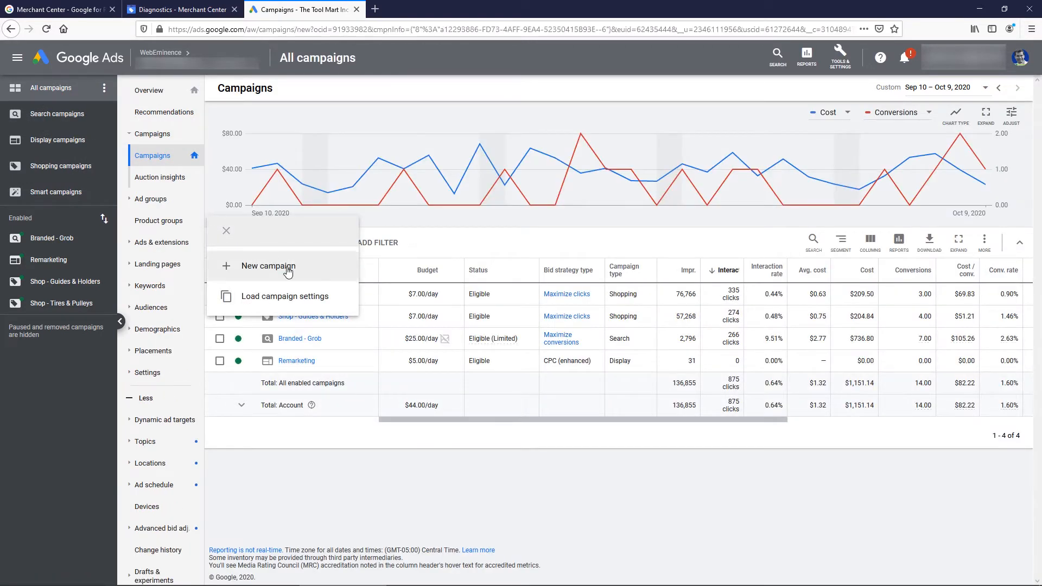
{"action": "left_click", "coordinate": [268, 266]}
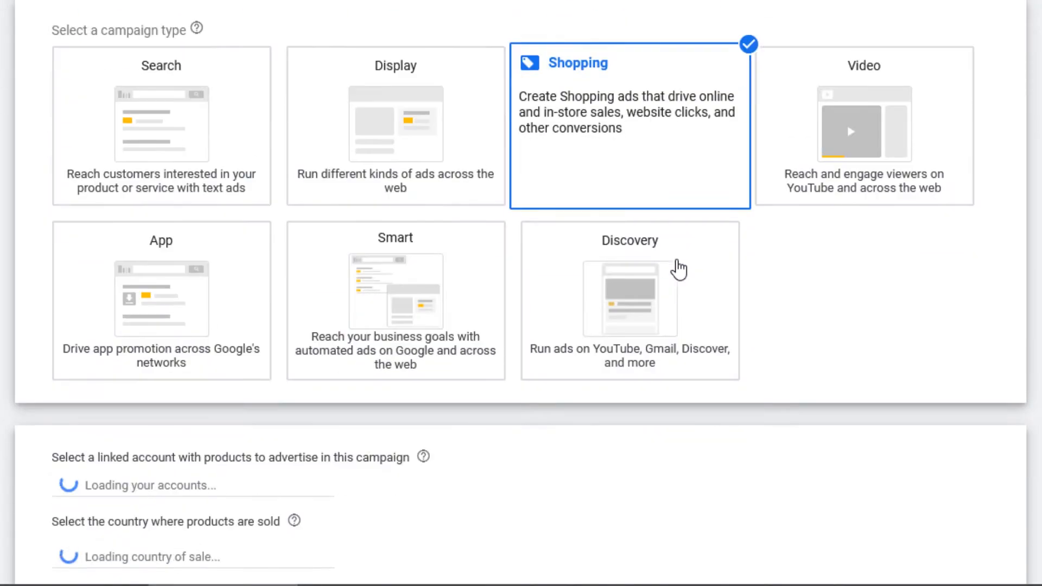
Keep GrobBandSaw.com and United States and choose the Standard Shopping campaign subtype
{"action": "scroll", "scroll_direction": "down", "scroll_amount": 3}
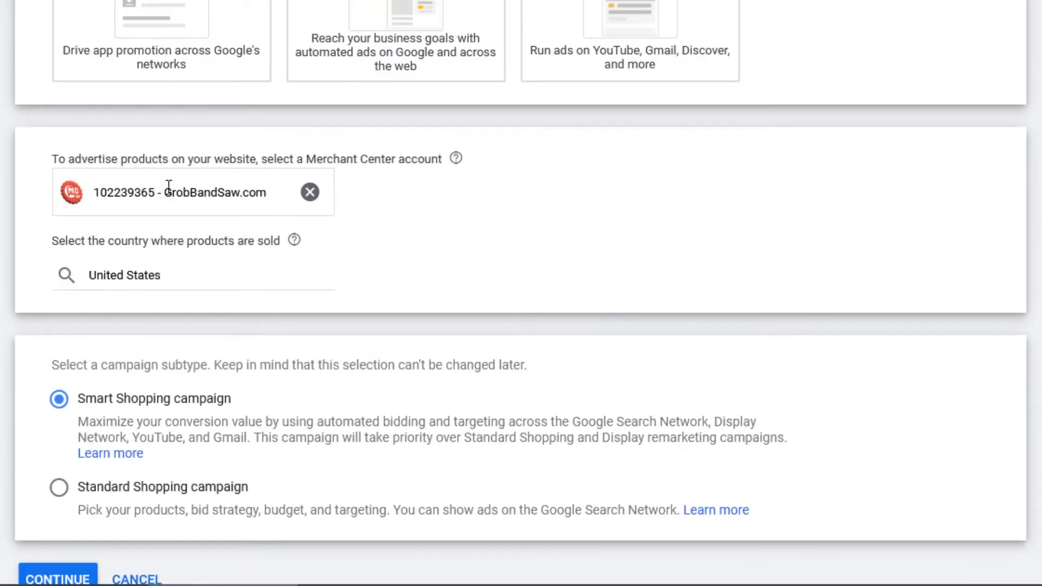
{"action": "scroll", "scroll_direction": "down", "scroll_amount": 3}
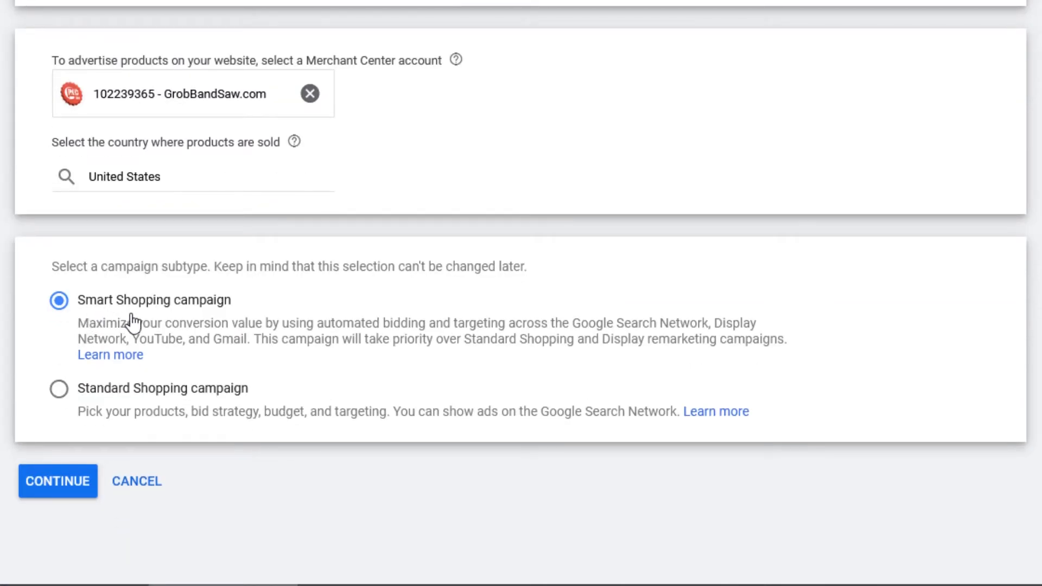
{"action": "mouse_move", "coordinate": [49, 399]}
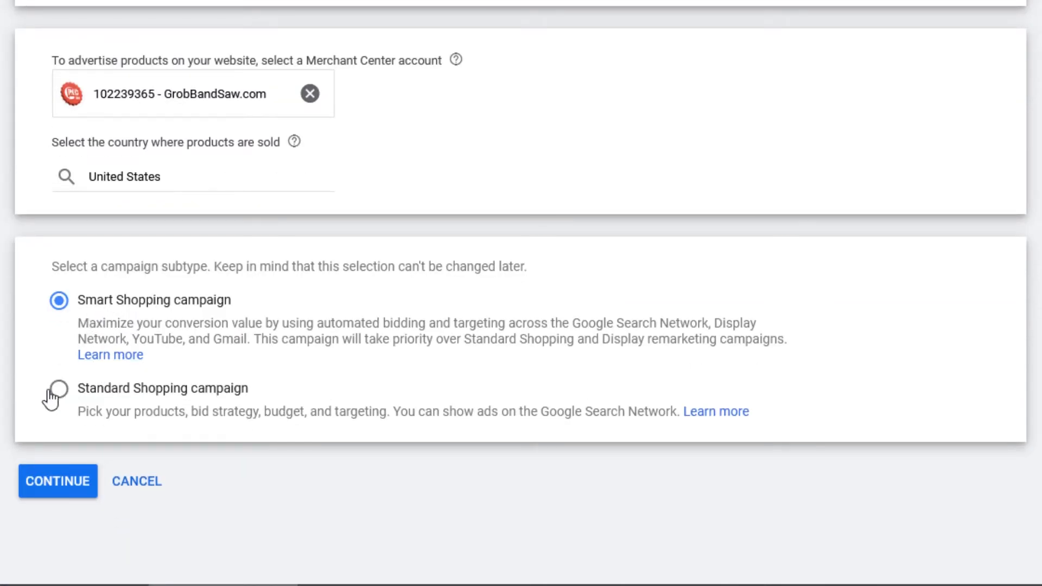
{"action": "left_click", "coordinate": [58, 388]}
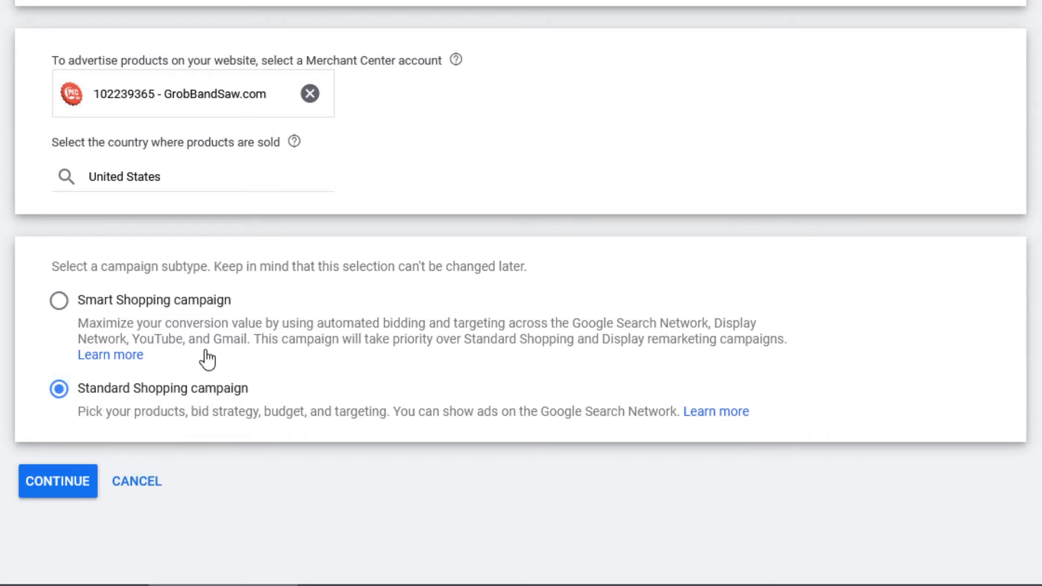
{"action": "mouse_move", "coordinate": [139, 313]}
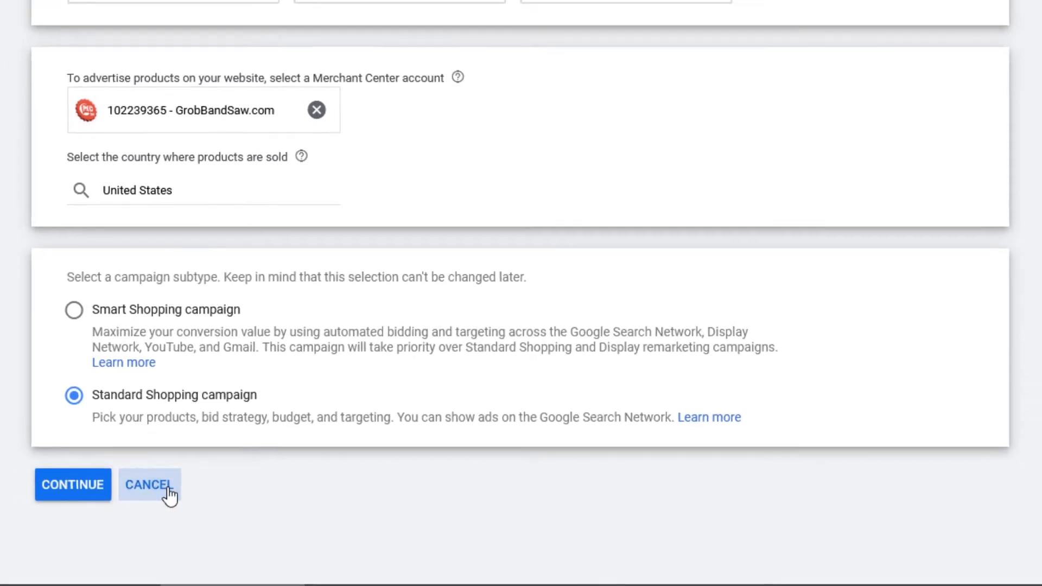
Cancel the campaign setup and show the Shopping campaigns' negative keywords list of 43 entries
{"action": "left_click", "coordinate": [150, 485]}
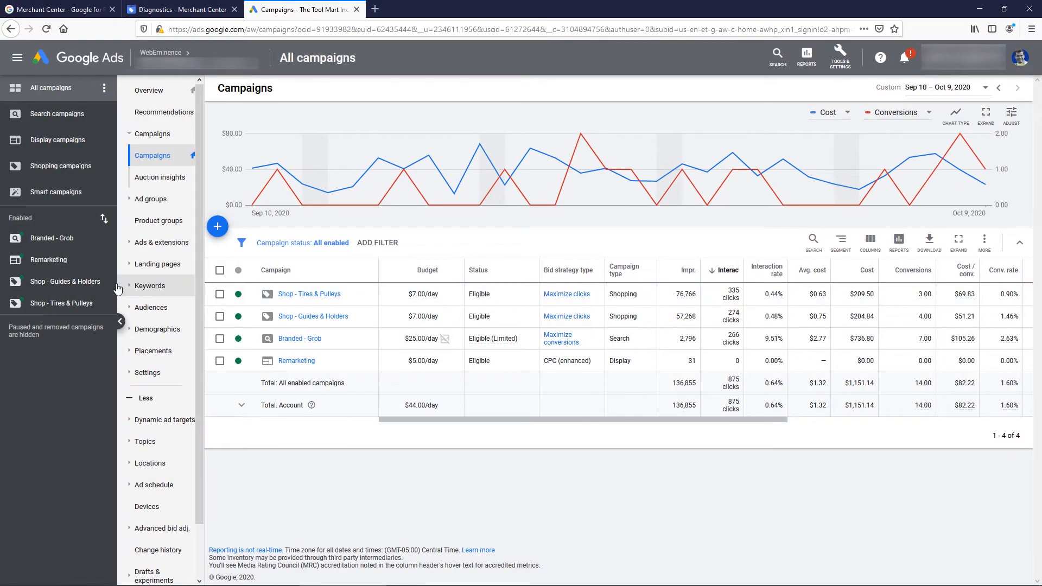
{"action": "mouse_move", "coordinate": [56, 166]}
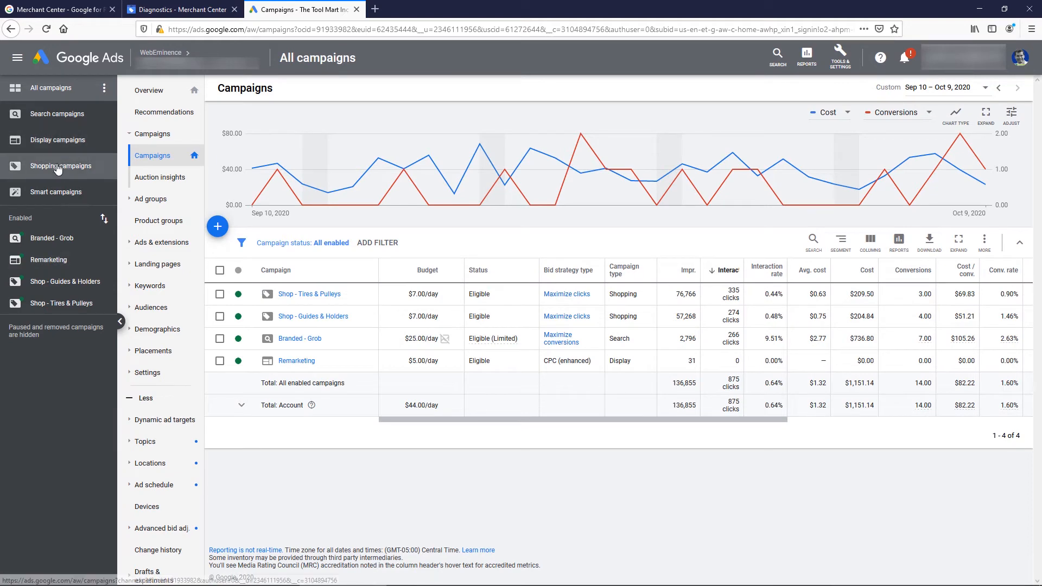
{"action": "left_click", "coordinate": [59, 166]}
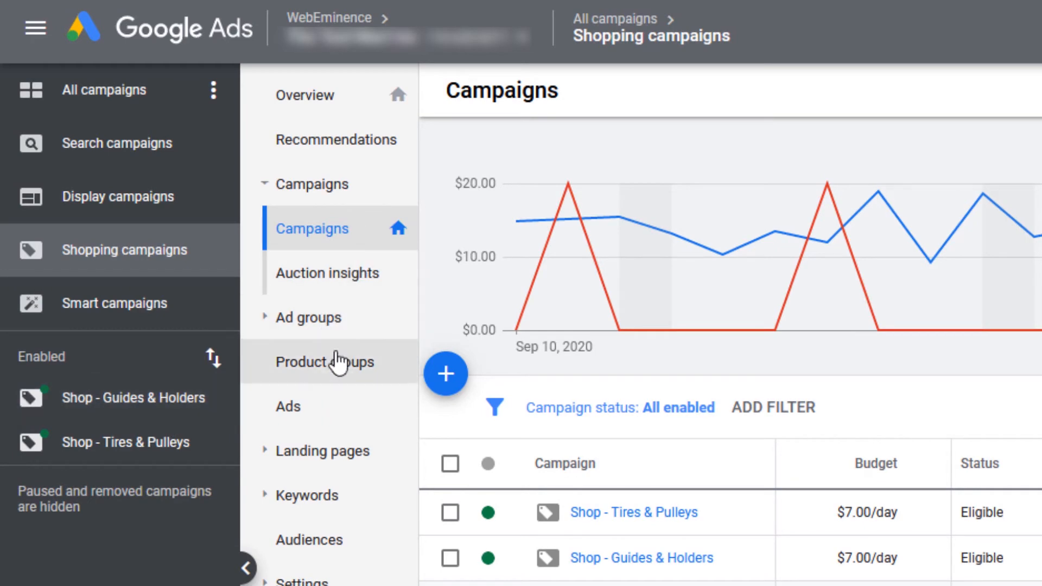
{"action": "left_click", "coordinate": [325, 362]}
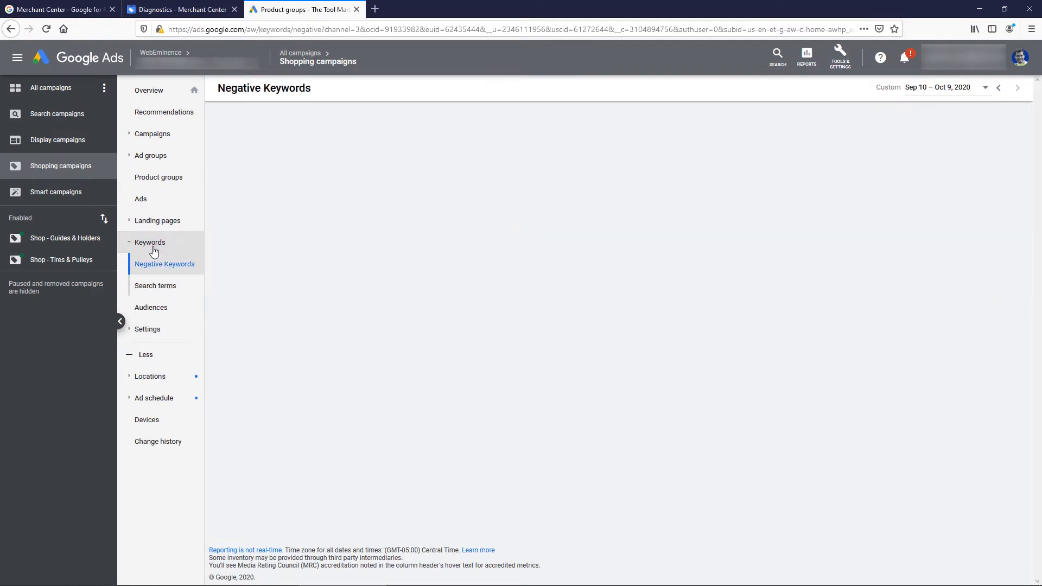
{"action": "left_click", "coordinate": [165, 264]}
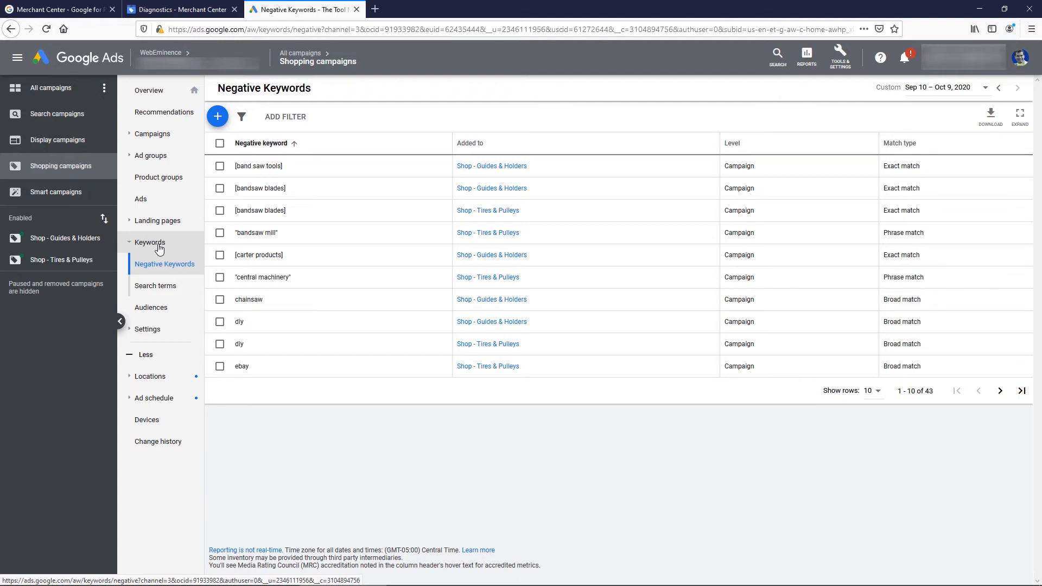
View the Grob 6V-36 Roller Guides product with all attributes revealed, then expand the keyword reports
{"action": "left_click", "coordinate": [159, 177]}
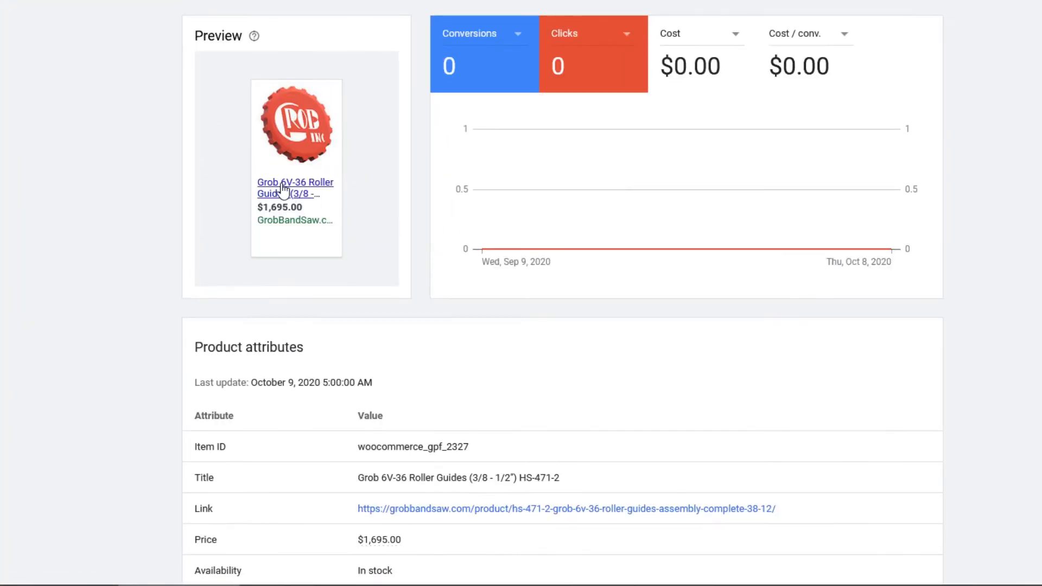
{"action": "scroll", "scroll_direction": "down", "scroll_amount": 3}
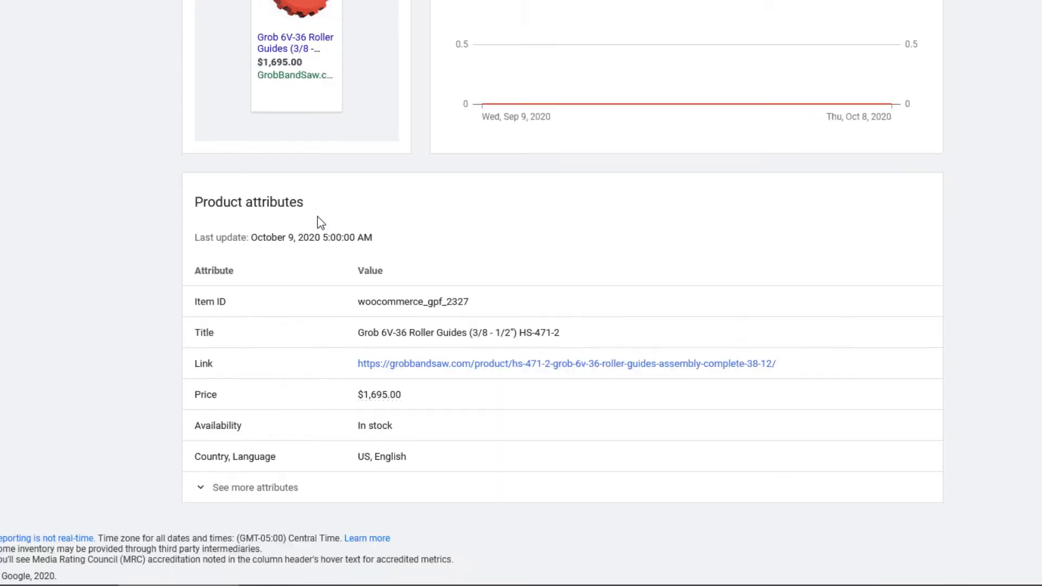
{"action": "left_click", "coordinate": [255, 487]}
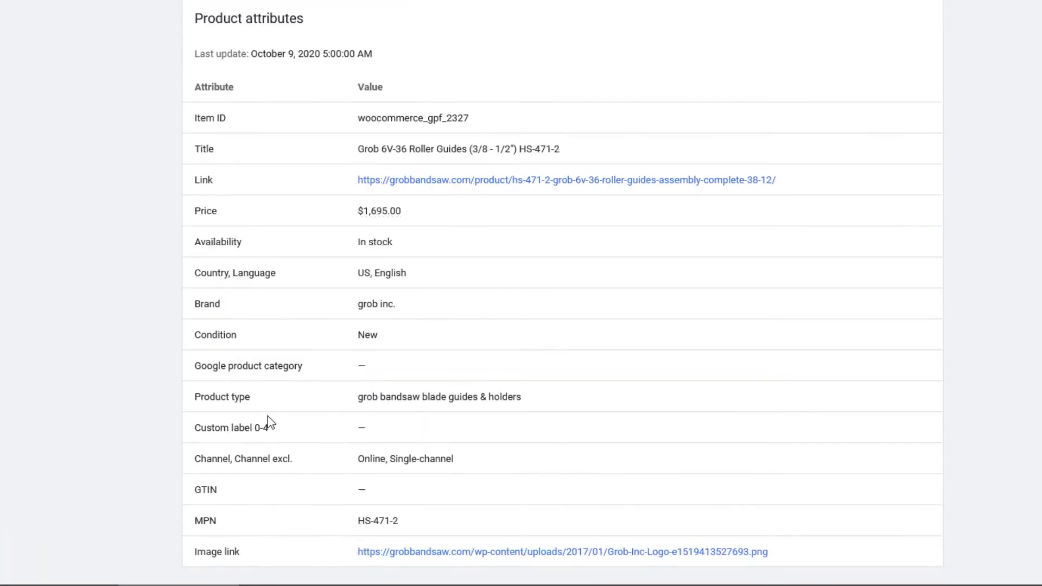
{"action": "scroll", "scroll_direction": "down", "scroll_amount": 3}
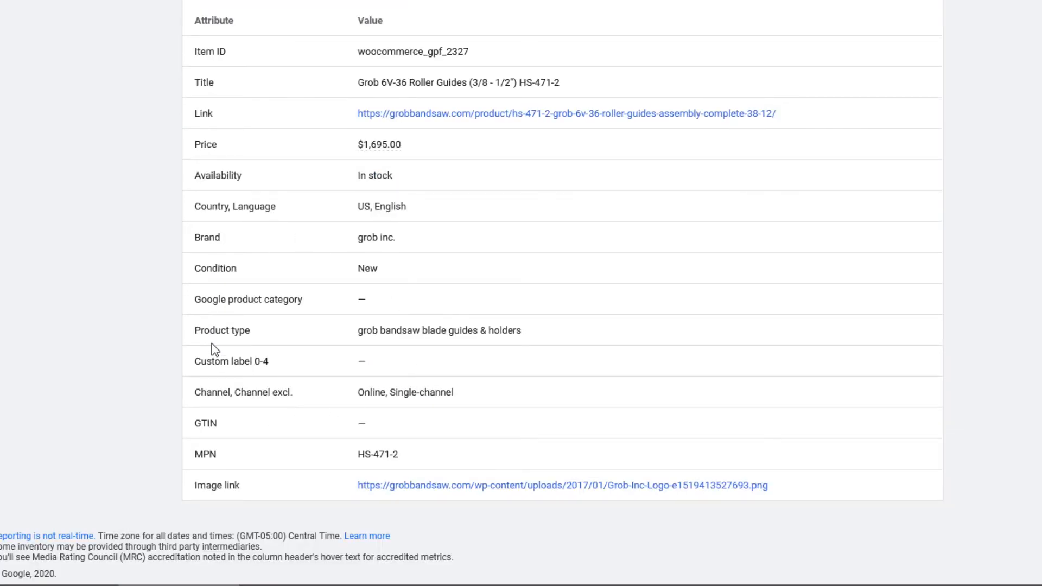
{"action": "scroll", "scroll_direction": "up", "scroll_amount": 3}
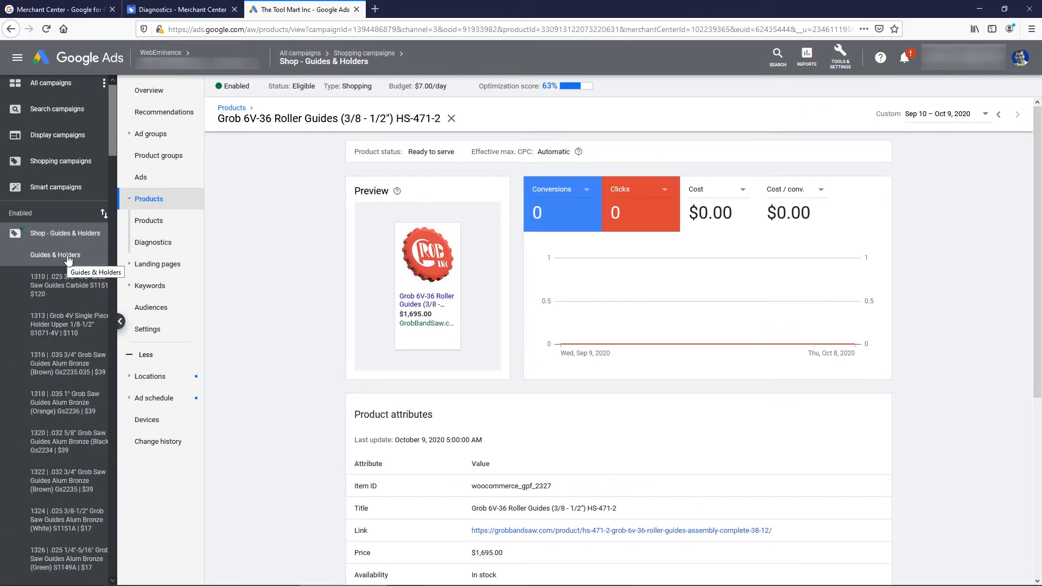
{"action": "left_click", "coordinate": [54, 254]}
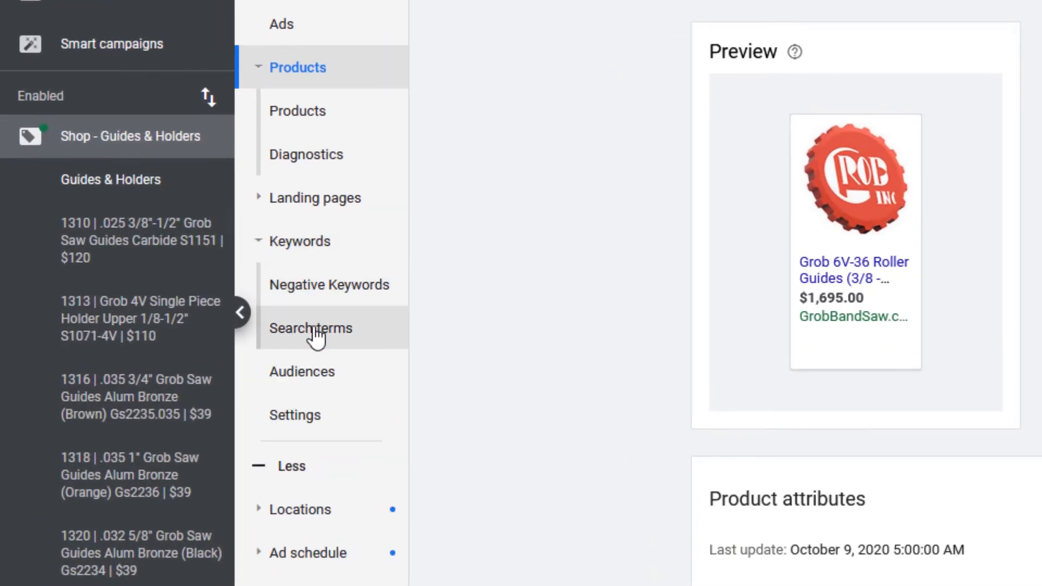
Select the excluded 'rolling mill' term in the Guides & Holders search terms report
{"action": "left_click", "coordinate": [311, 328]}
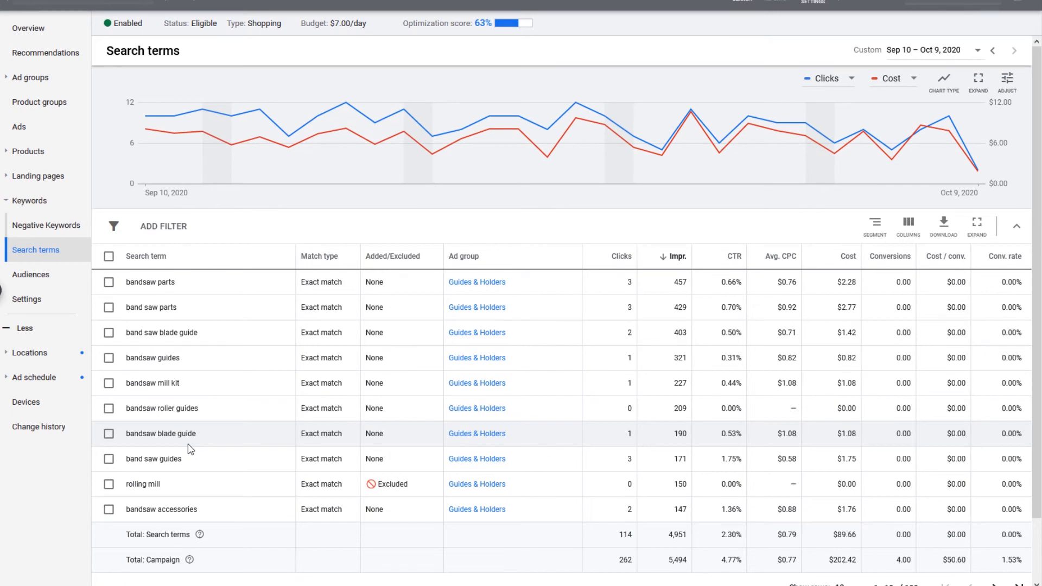
{"action": "mouse_move", "coordinate": [162, 458]}
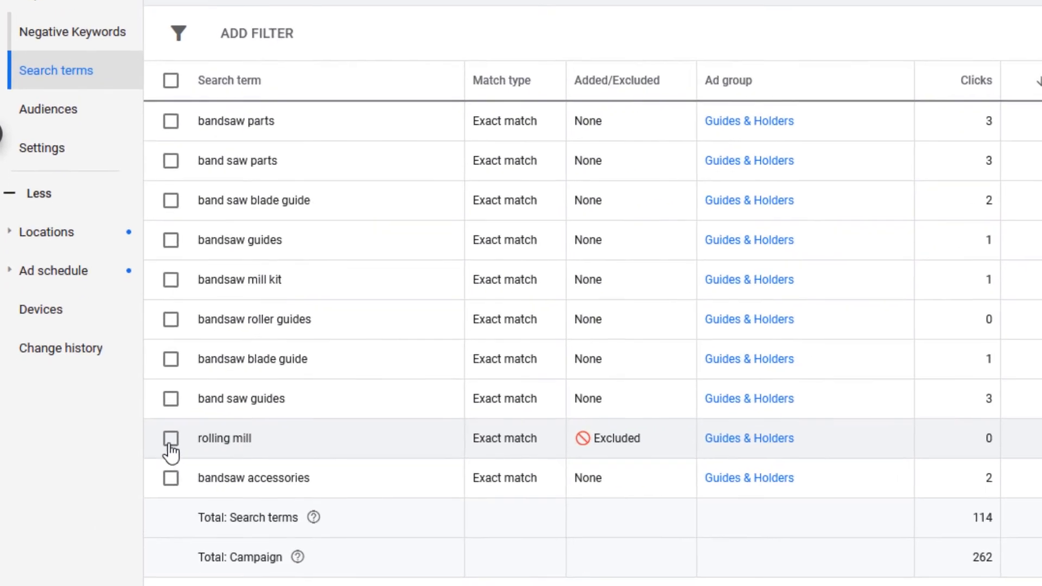
{"action": "left_click", "coordinate": [171, 438]}
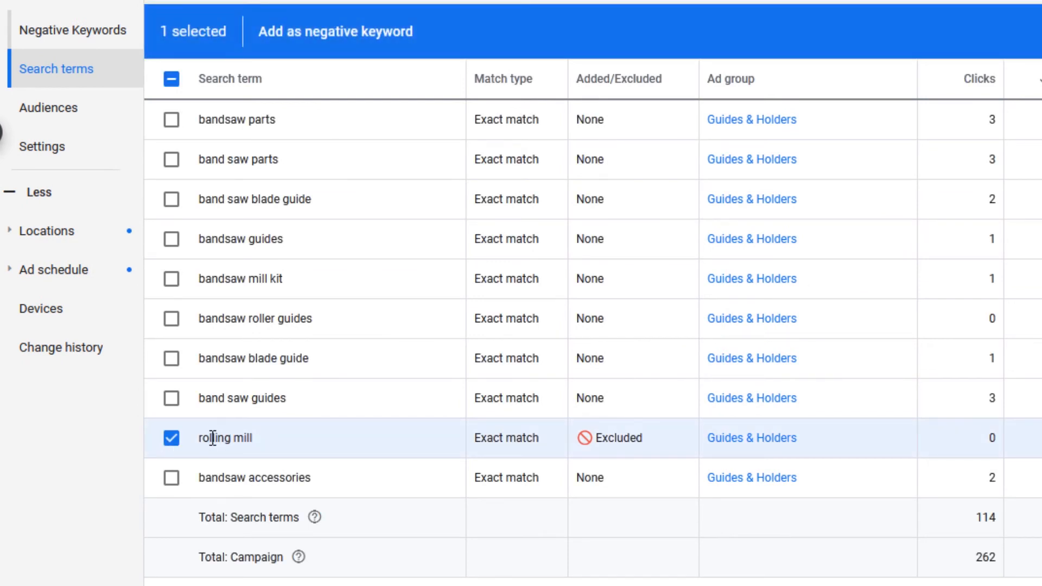
{"action": "mouse_move", "coordinate": [539, 439]}
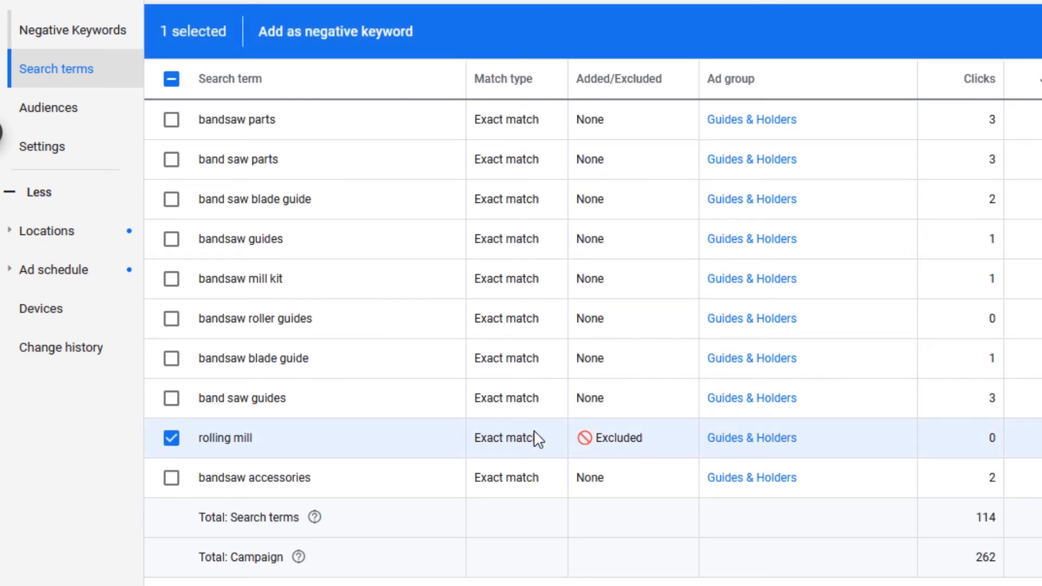
{"action": "mouse_move", "coordinate": [356, 455]}
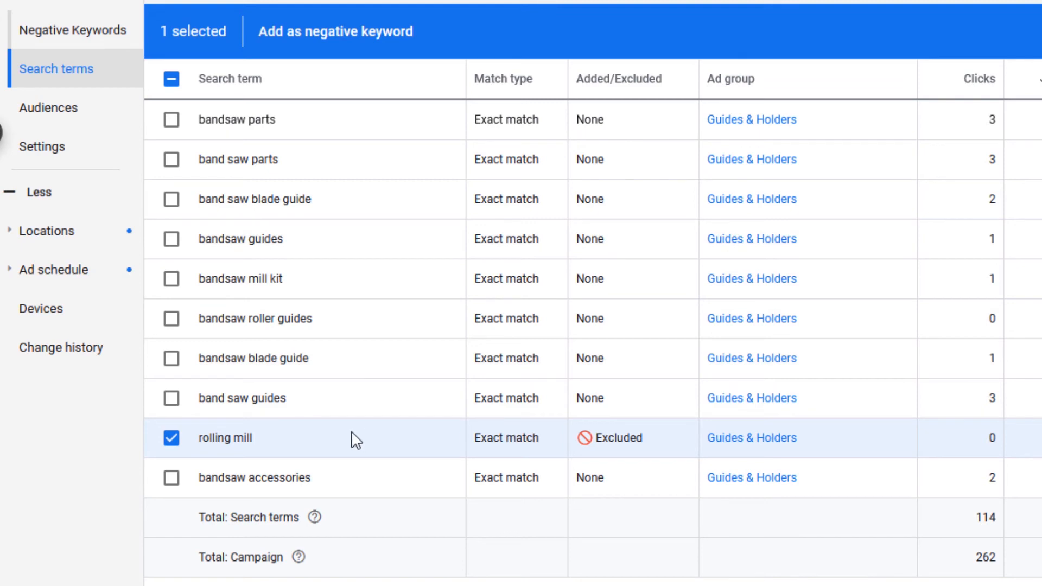
{"action": "mouse_move", "coordinate": [394, 351]}
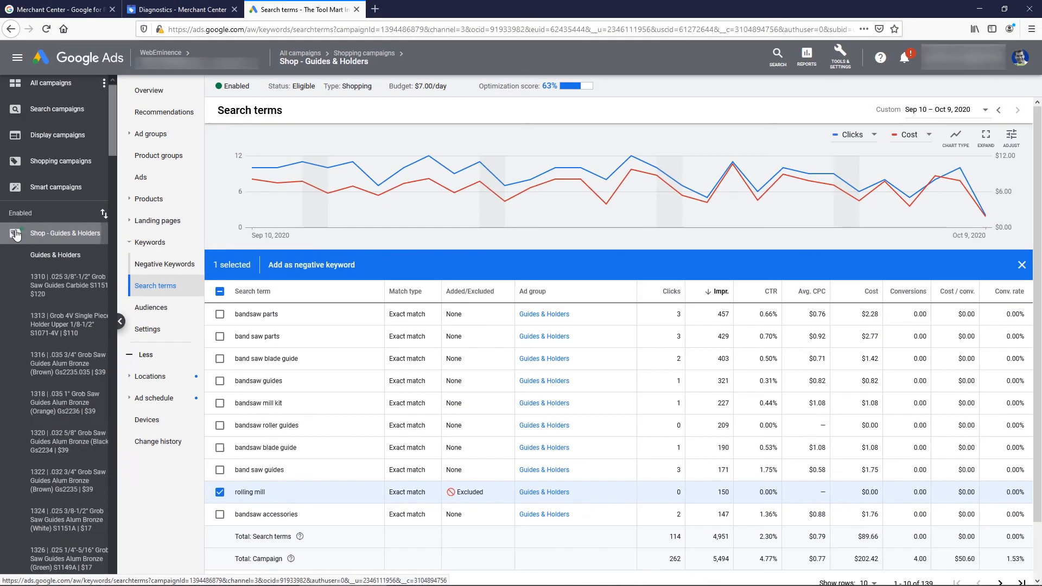
Go to the Shop - Guides & Holders campaign to reach its ad group's product groups
{"action": "left_click", "coordinate": [61, 254]}
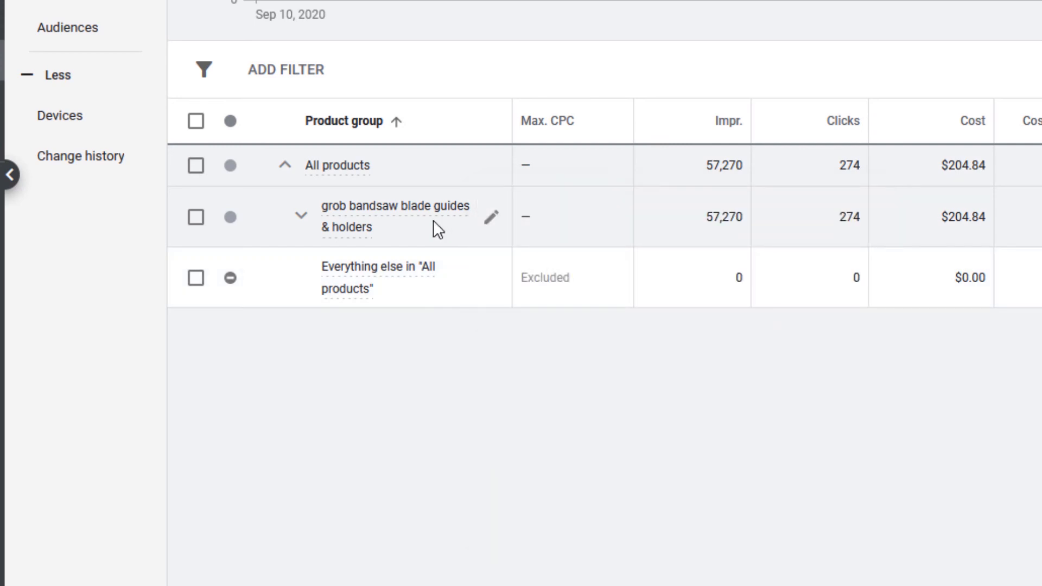
{"action": "mouse_move", "coordinate": [464, 228]}
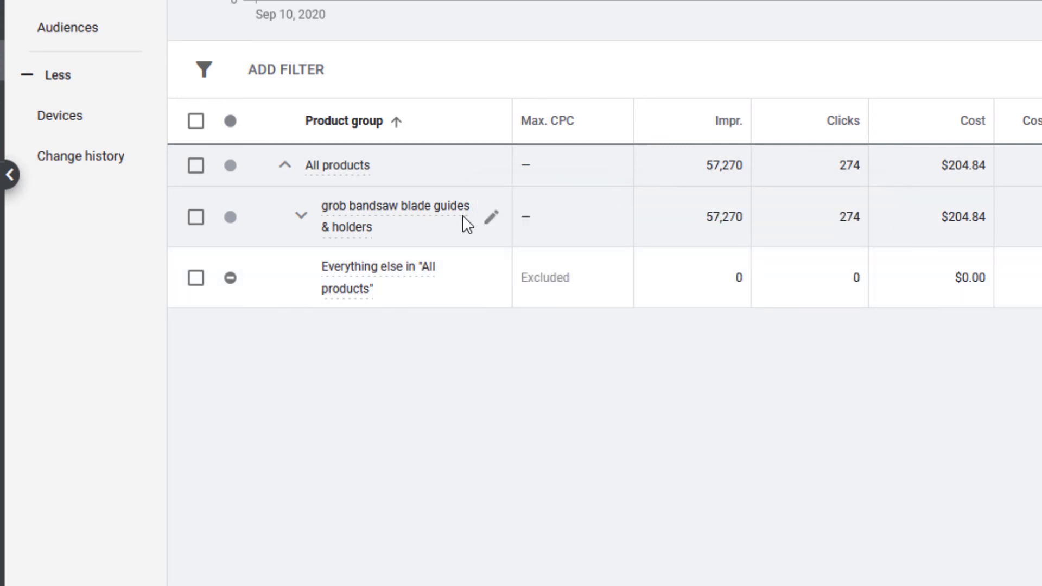
{"action": "mouse_move", "coordinate": [428, 215]}
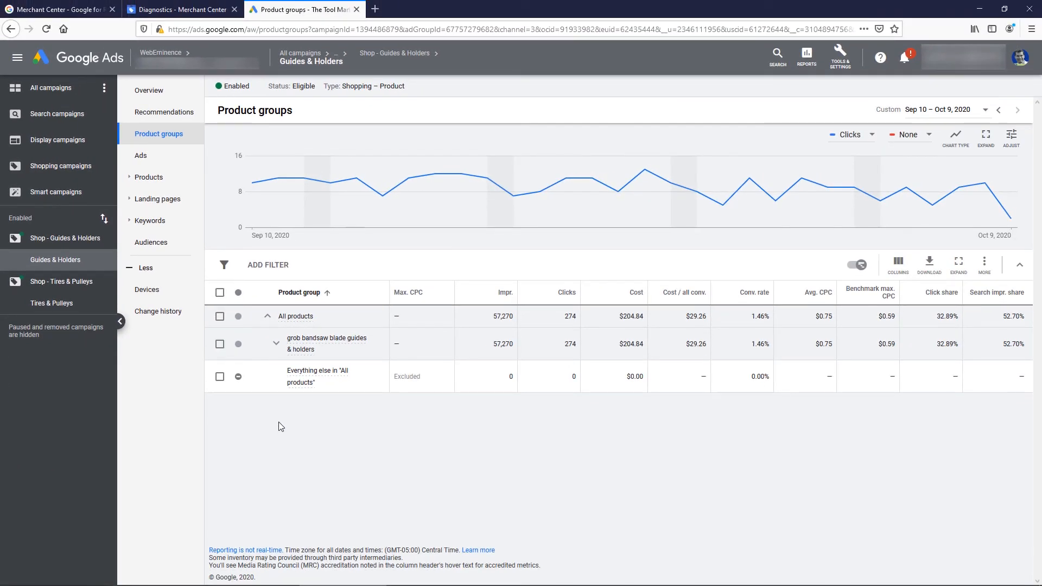
{"action": "mouse_move", "coordinate": [287, 394]}
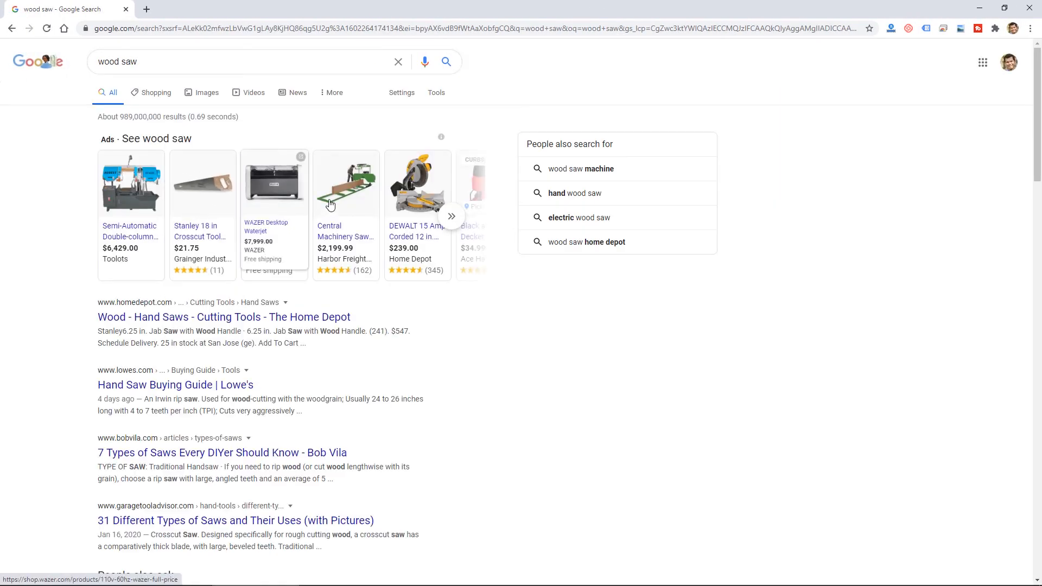
Search Google for 'soccer shoes' instead of wood saw and scroll through the shopping ads
{"action": "left_click", "coordinate": [451, 216]}
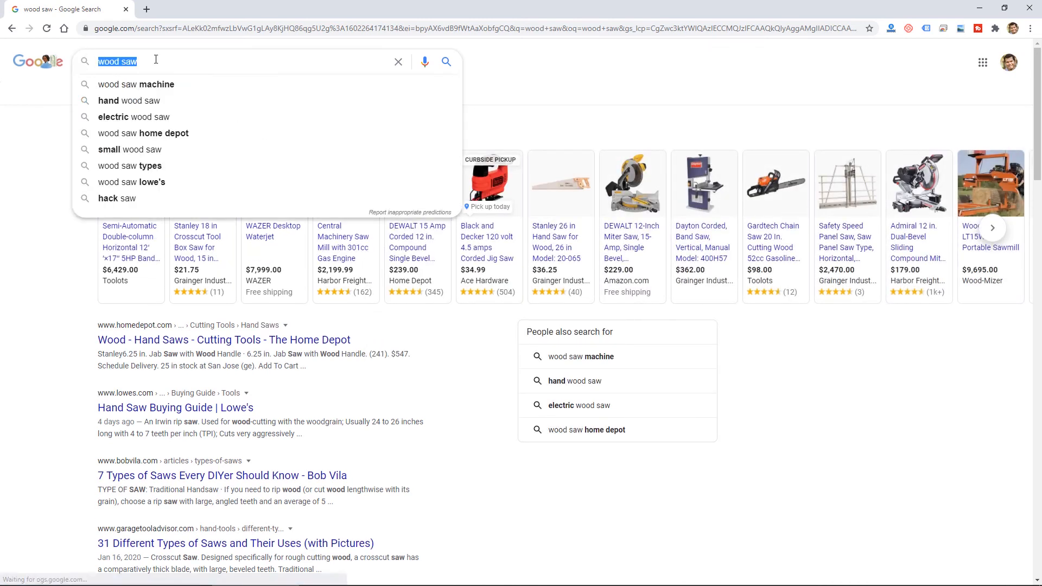
{"action": "type", "text": "socce shoes"}
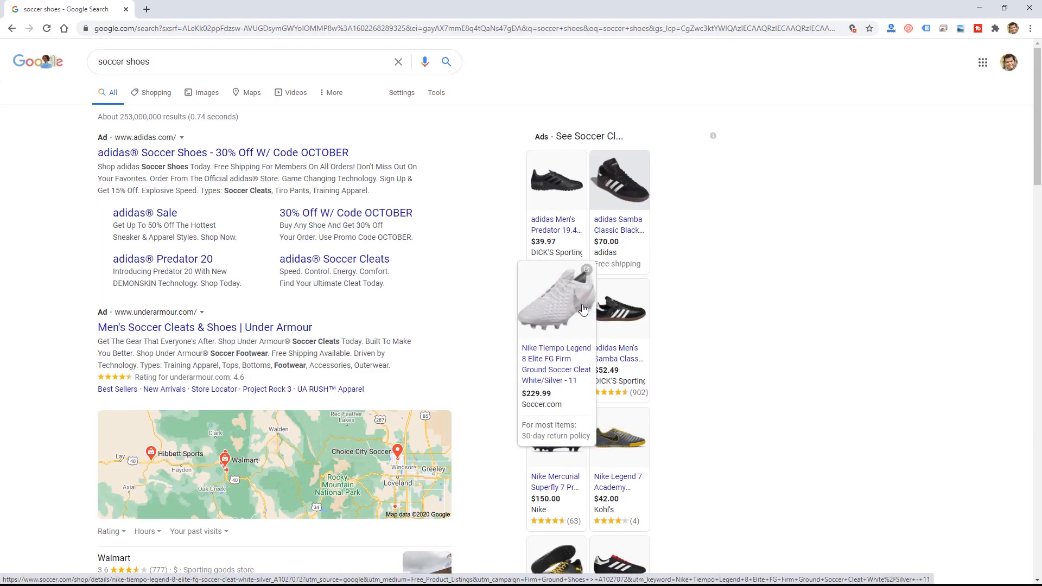
{"action": "scroll", "scroll_direction": "down", "scroll_amount": 3}
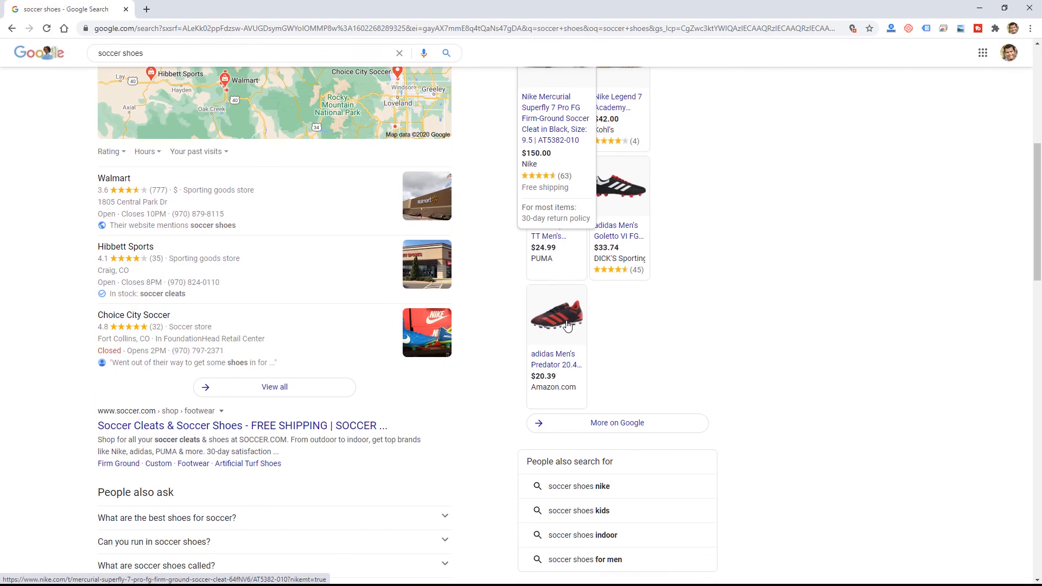